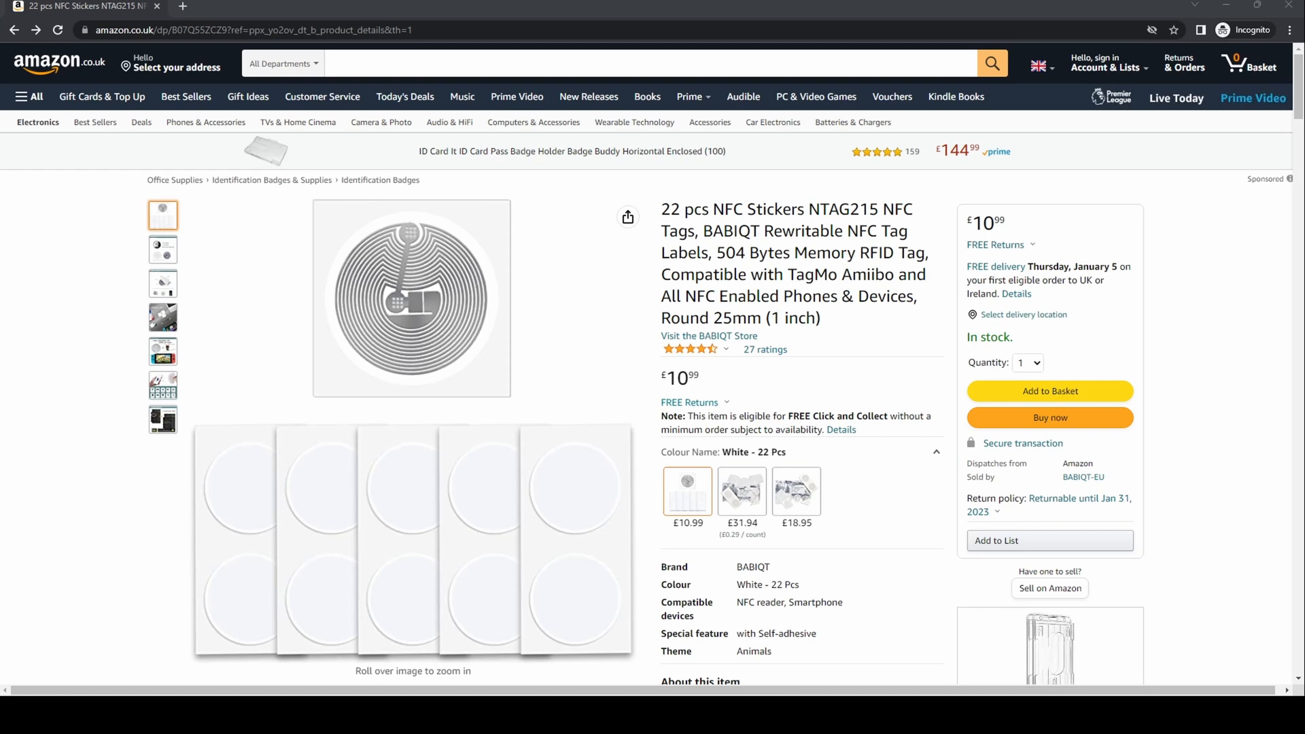
pyautogui.moveTo(740, 491)
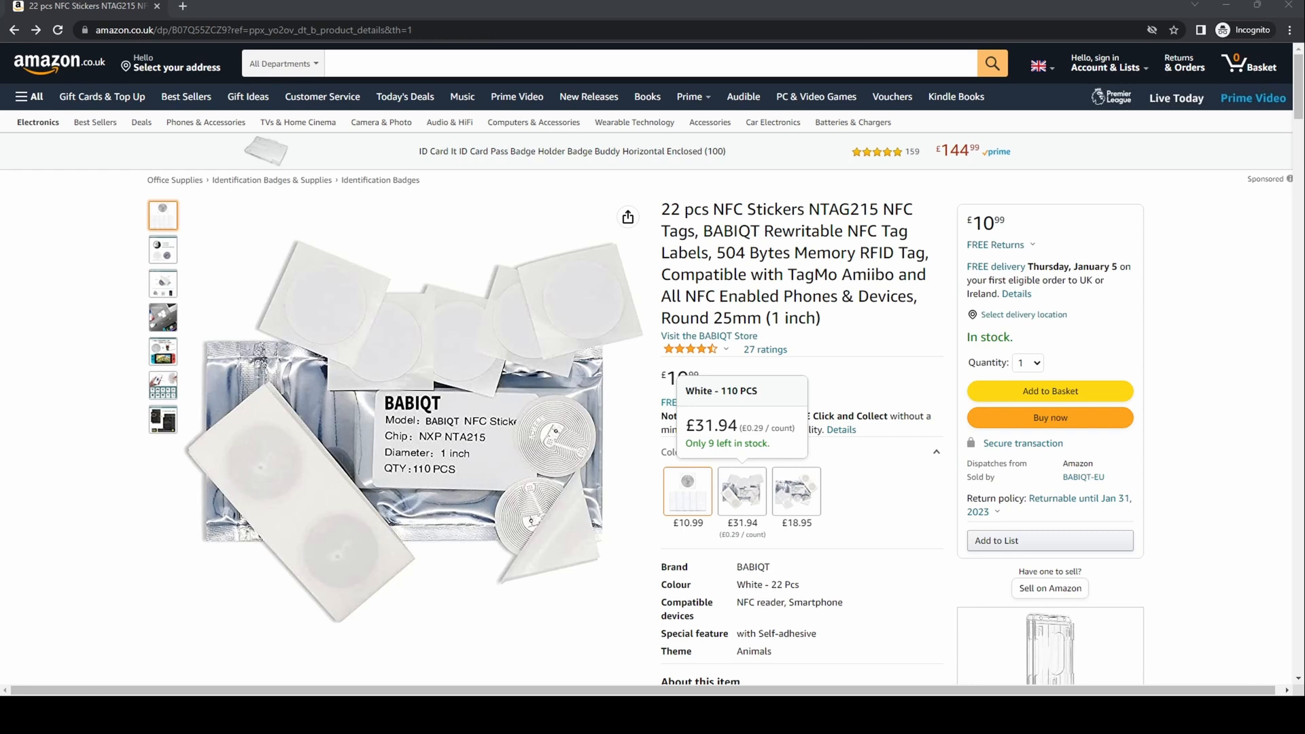
pyautogui.moveTo(795, 489)
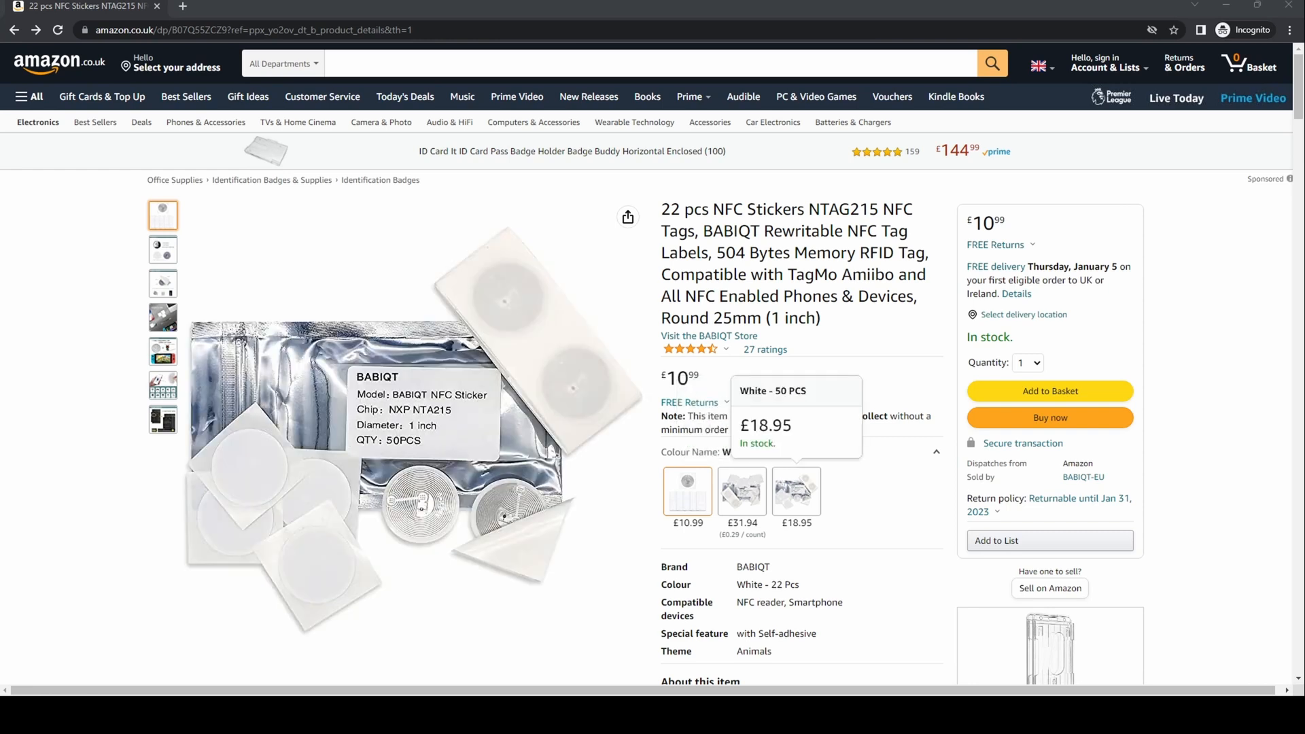
# - Bring up the Amazon results for 'nfc tag' and browse the listings
pyautogui.click(990, 63)
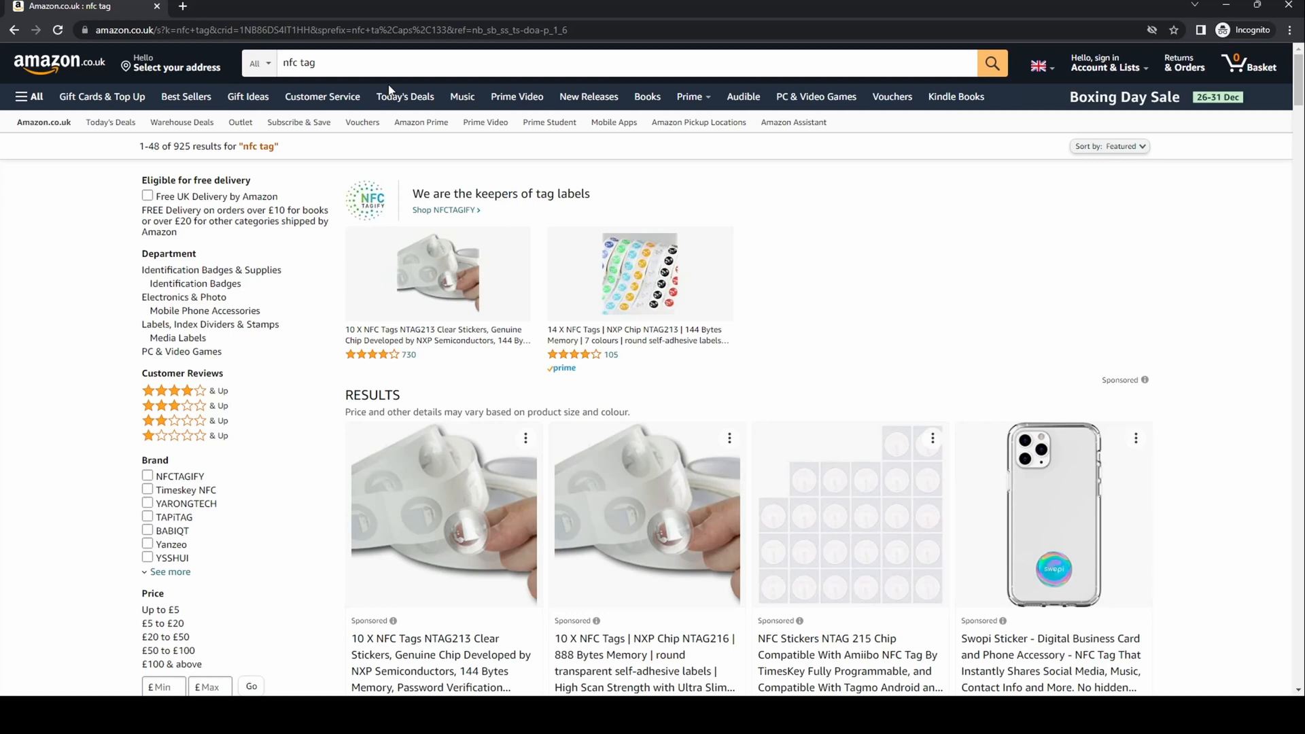
pyautogui.moveTo(1215, 461)
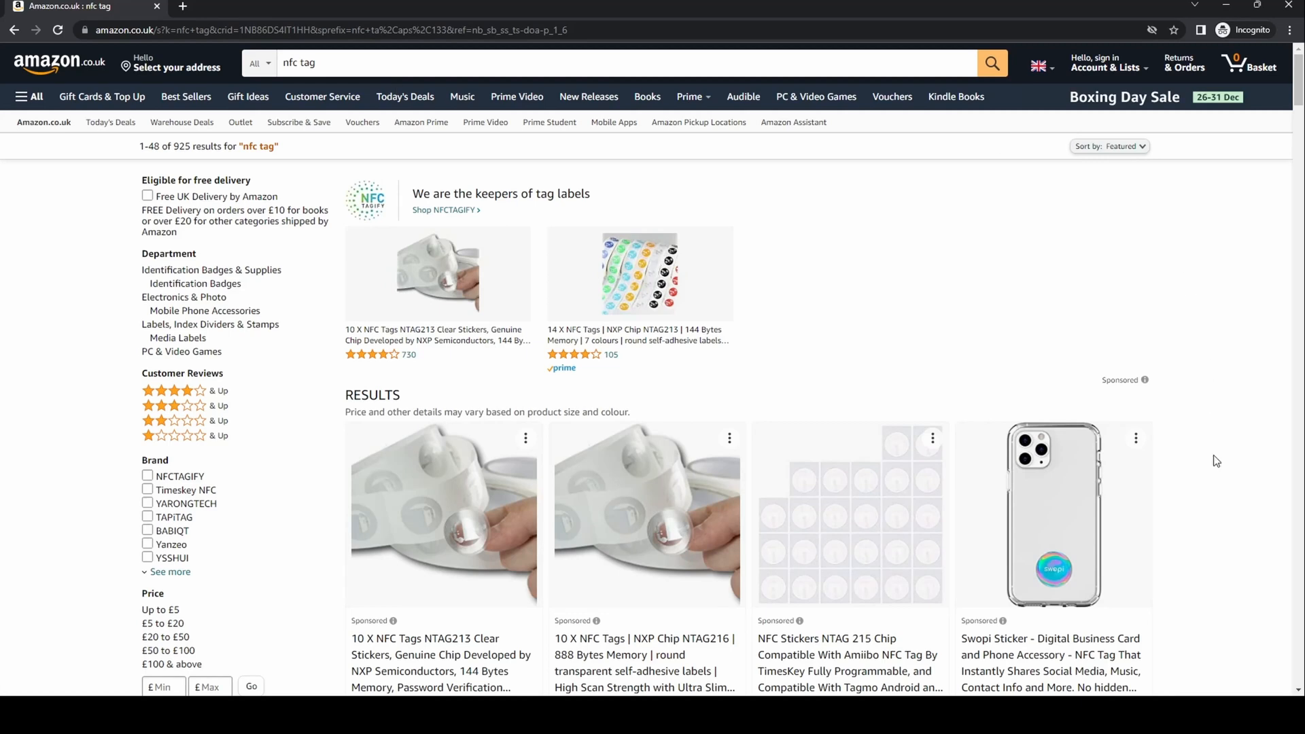
pyautogui.scroll(-3)
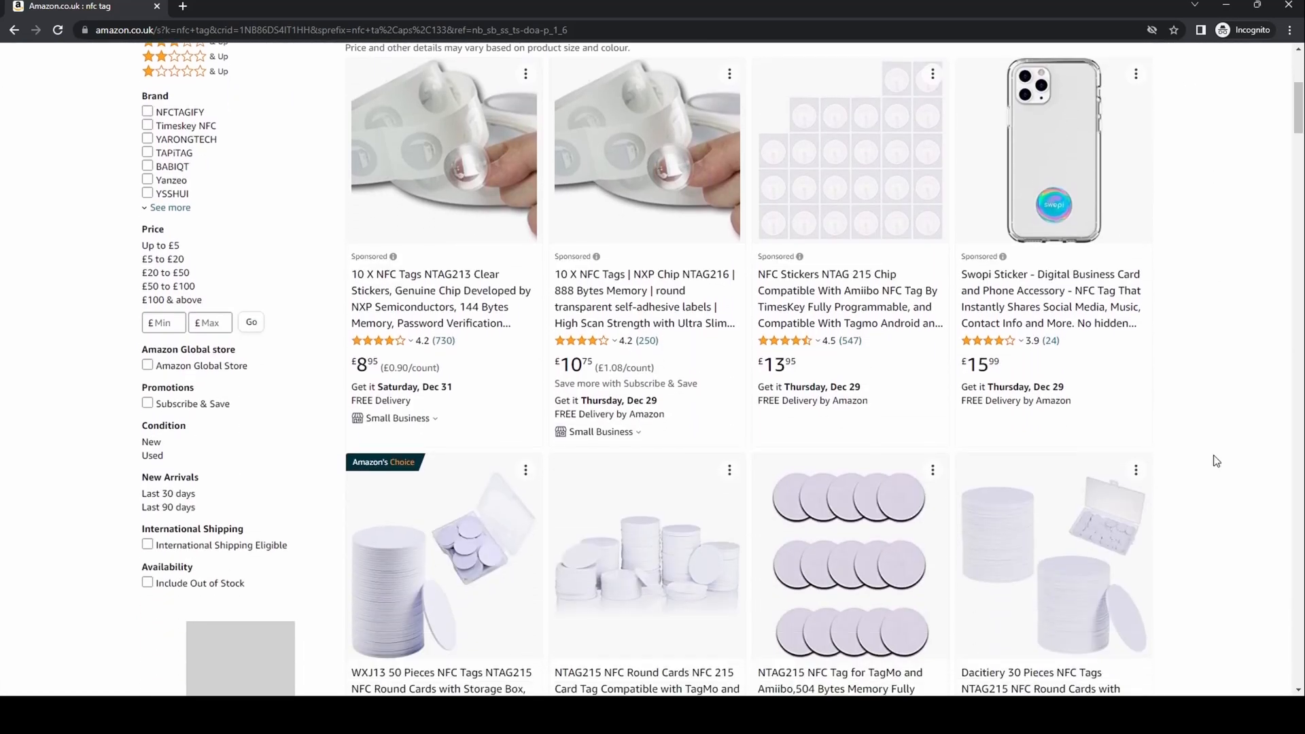
pyautogui.scroll(-3)
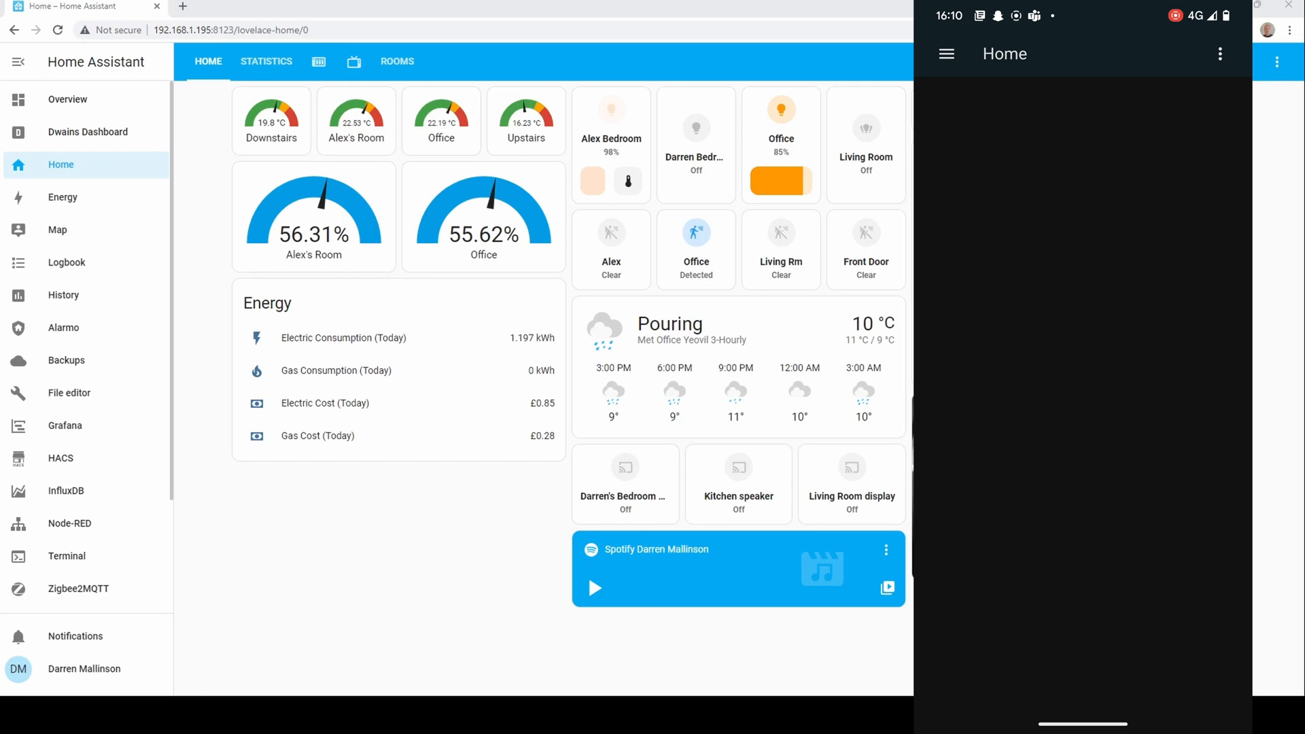
# - Create a tag named Downstairs1 from the companion app's Tags settings and start a second tag
pyautogui.click(945, 53)
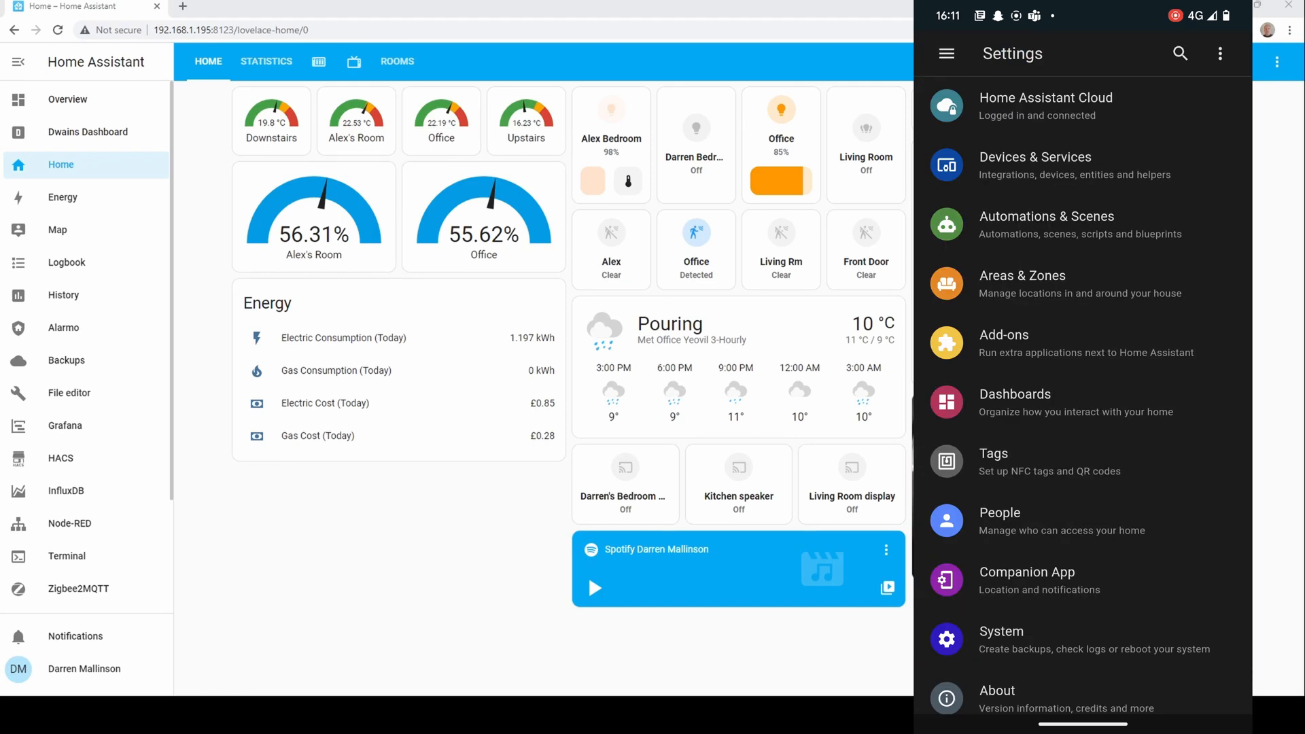
pyautogui.click(992, 452)
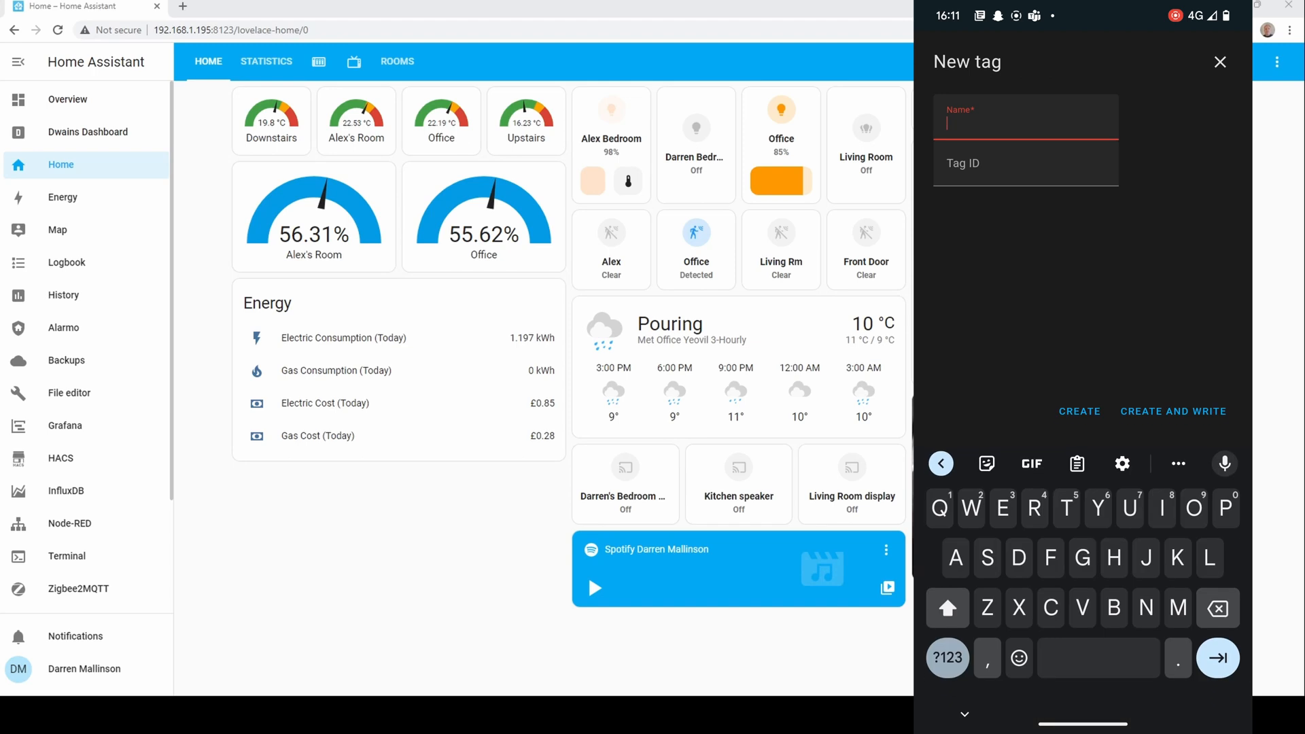
pyautogui.write('Downs')
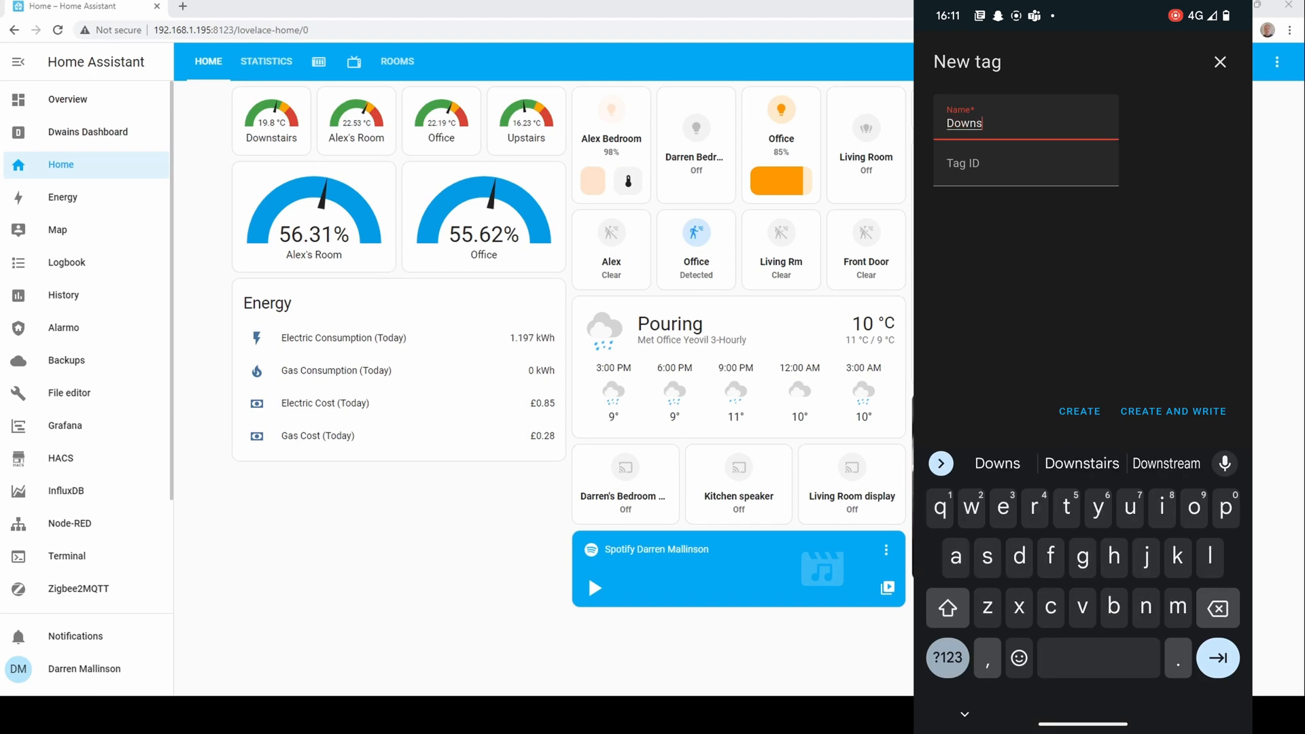
pyautogui.click(1081, 464)
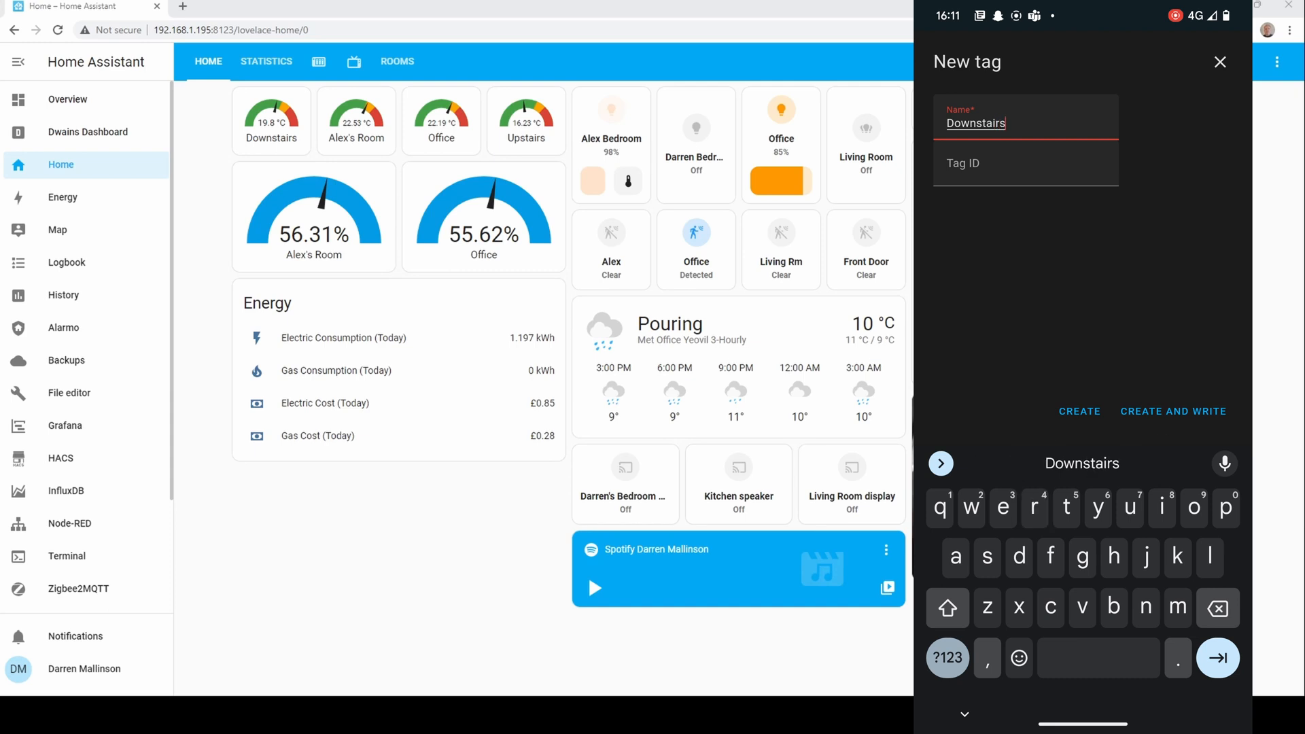
pyautogui.write('1')
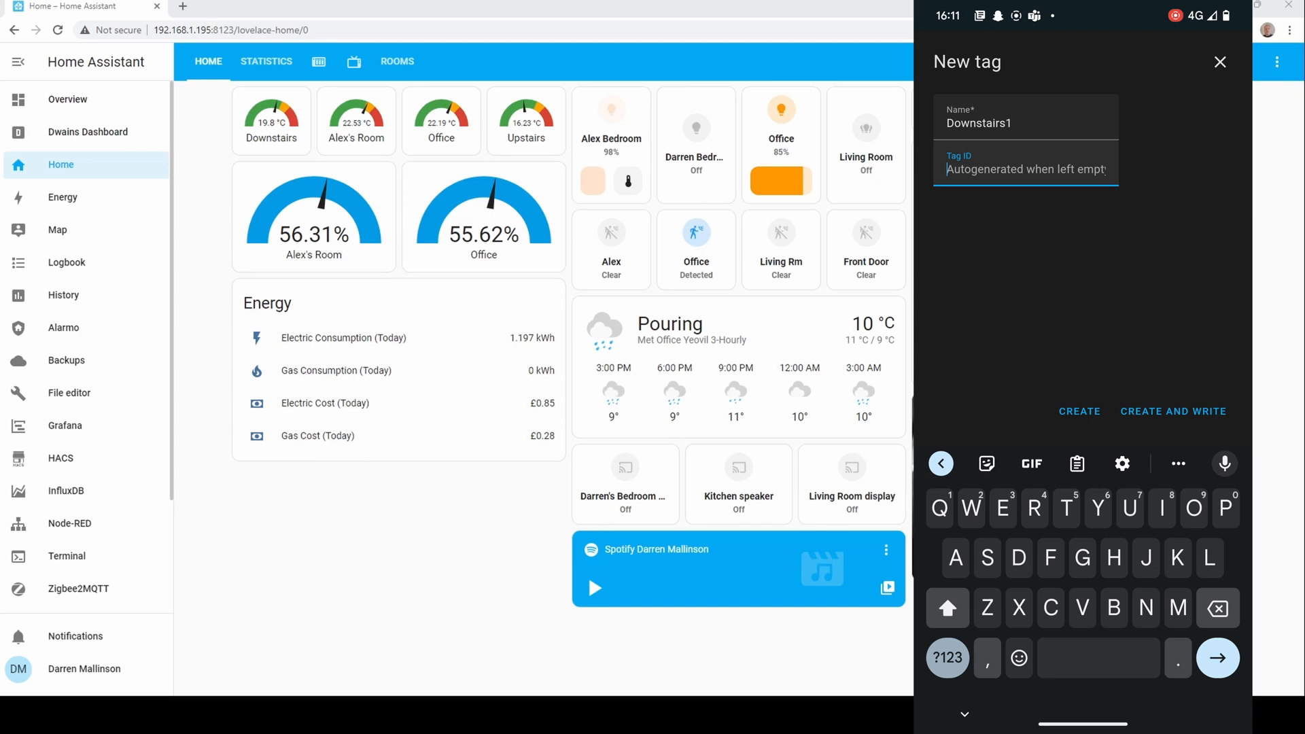
pyautogui.click(1173, 411)
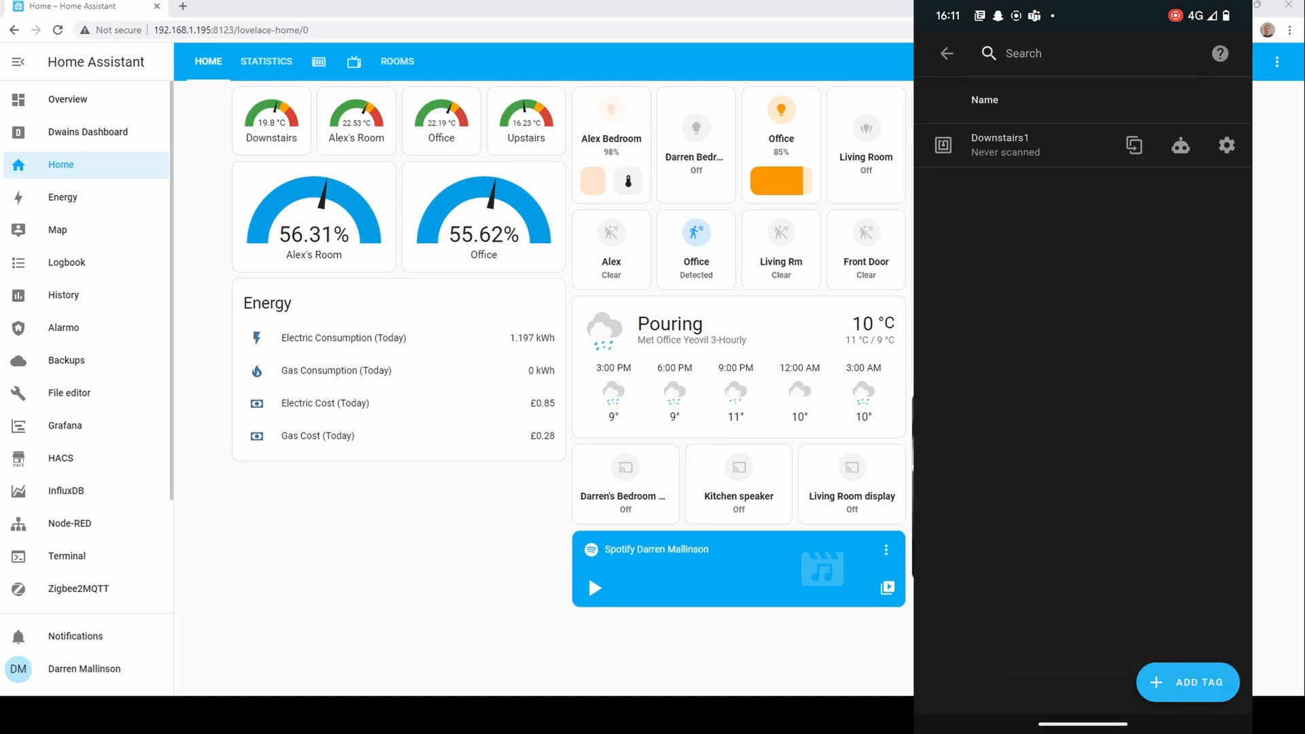
pyautogui.click(1187, 680)
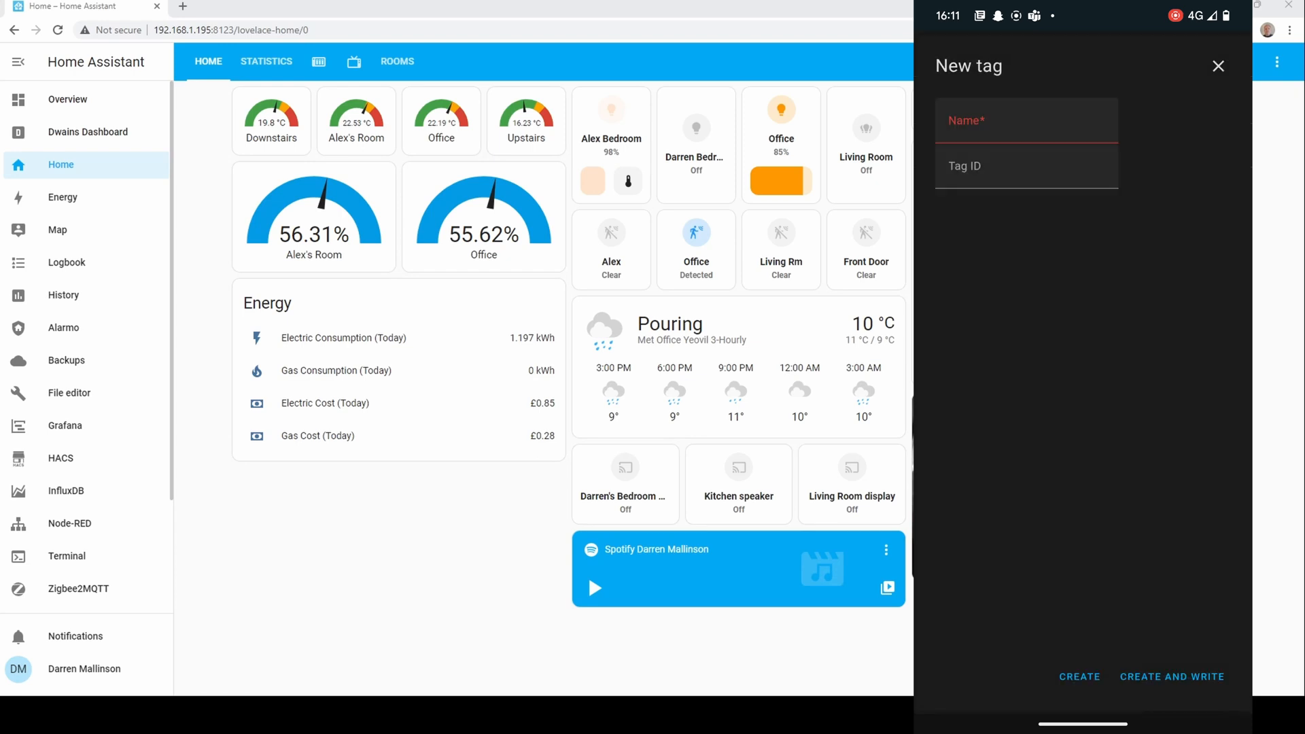
# - Name the new tag Downstairs2 and create it with Create and Write to the NFC sticker
pyautogui.click(1024, 120)
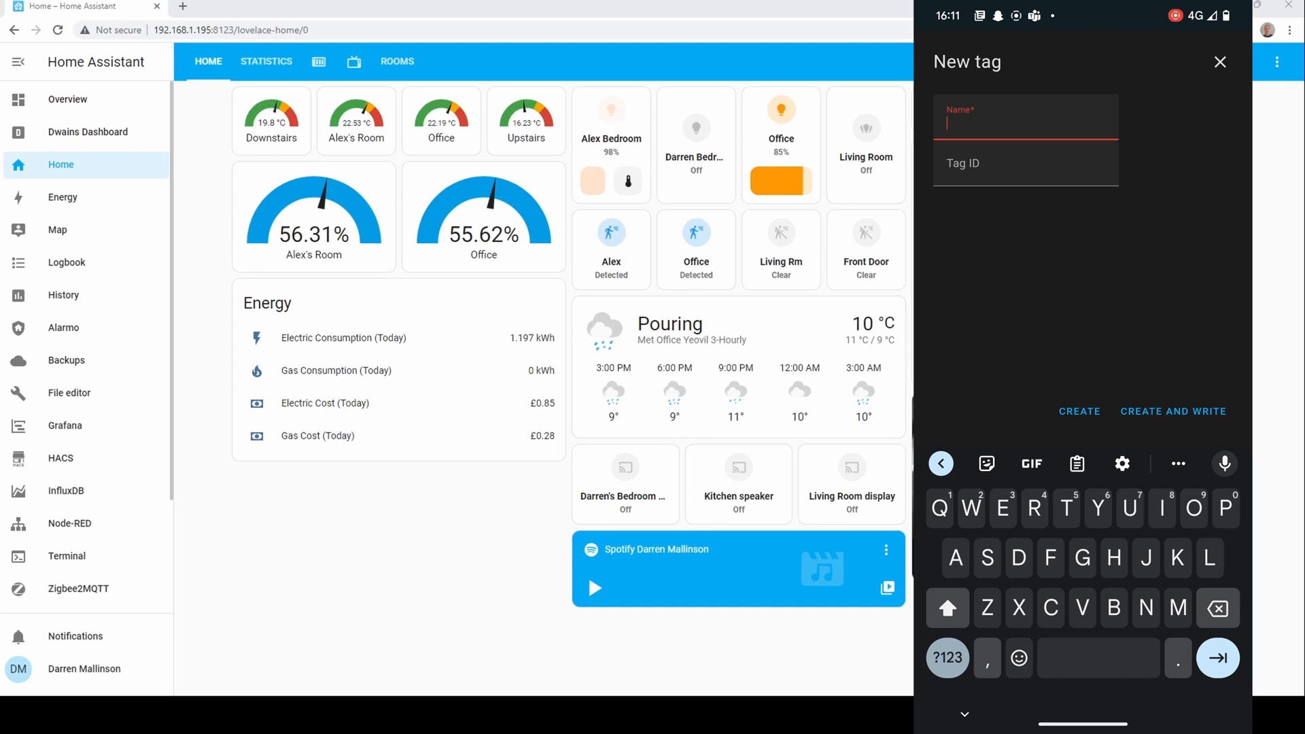
pyautogui.write('Downstairs2')
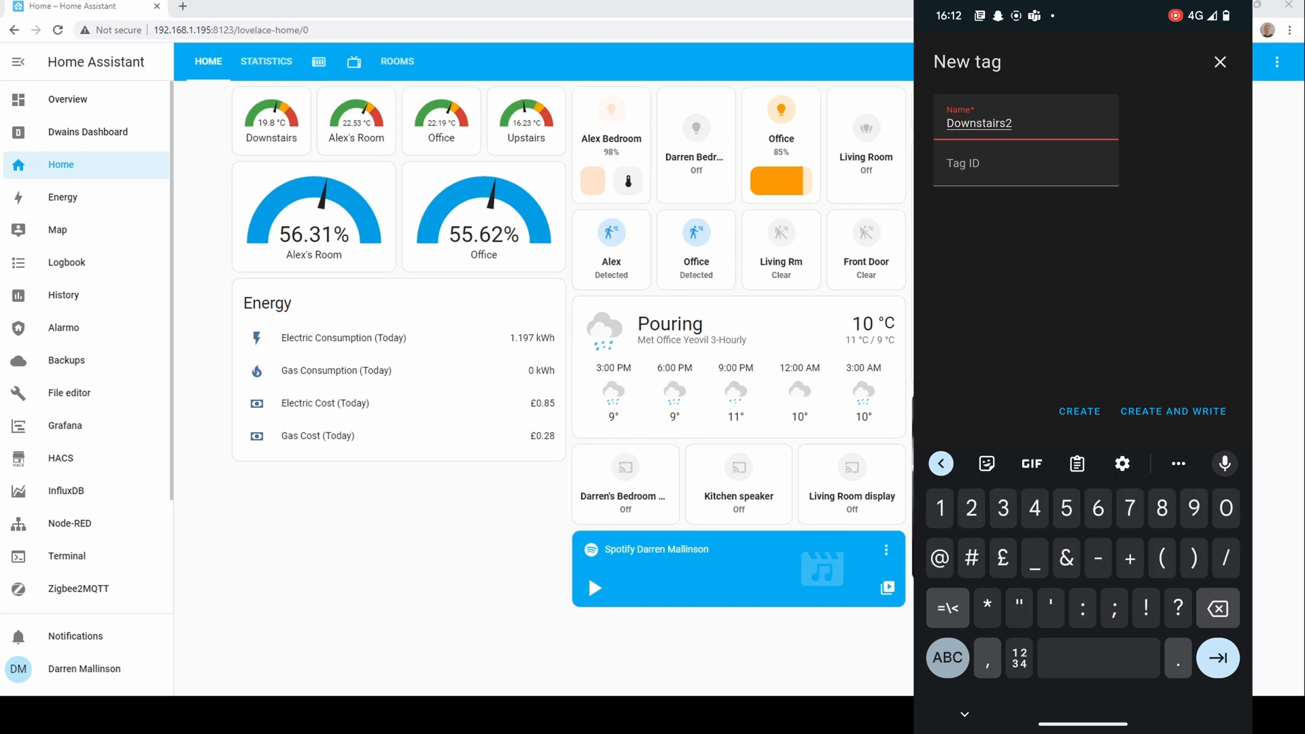
pyautogui.click(1025, 163)
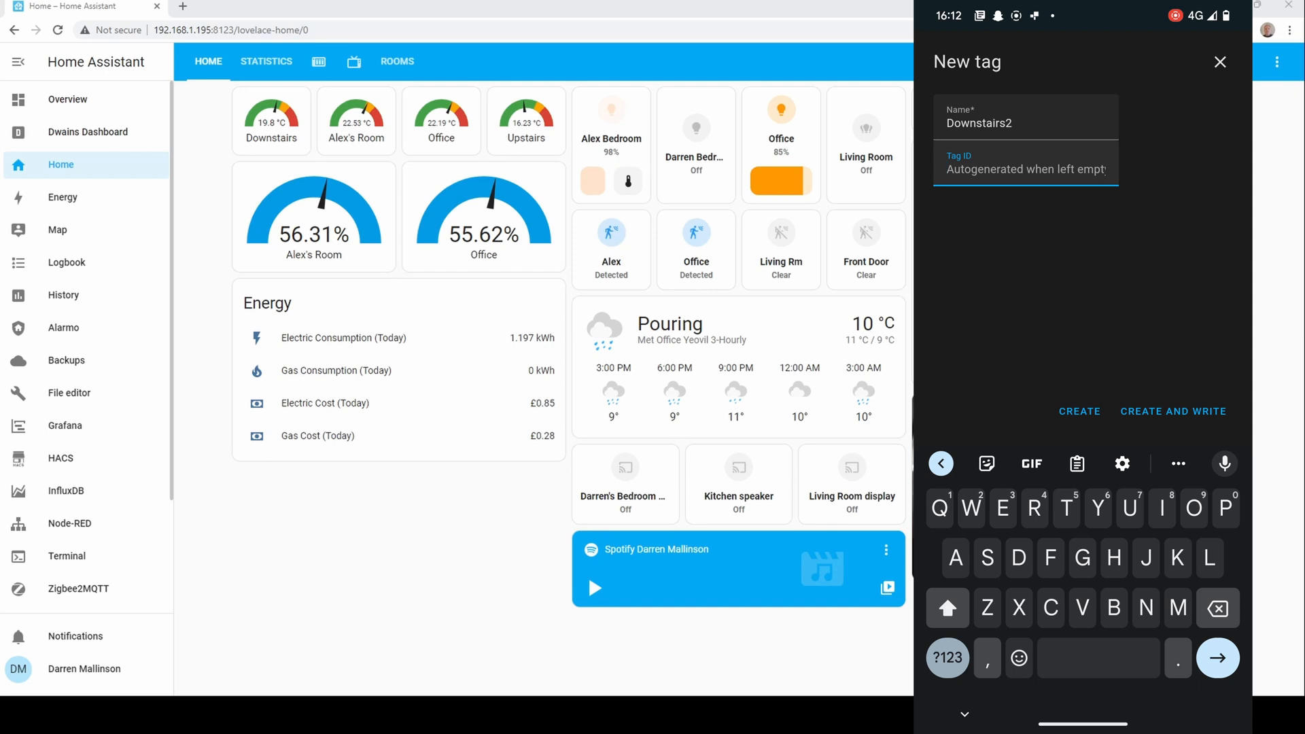
pyautogui.click(1173, 411)
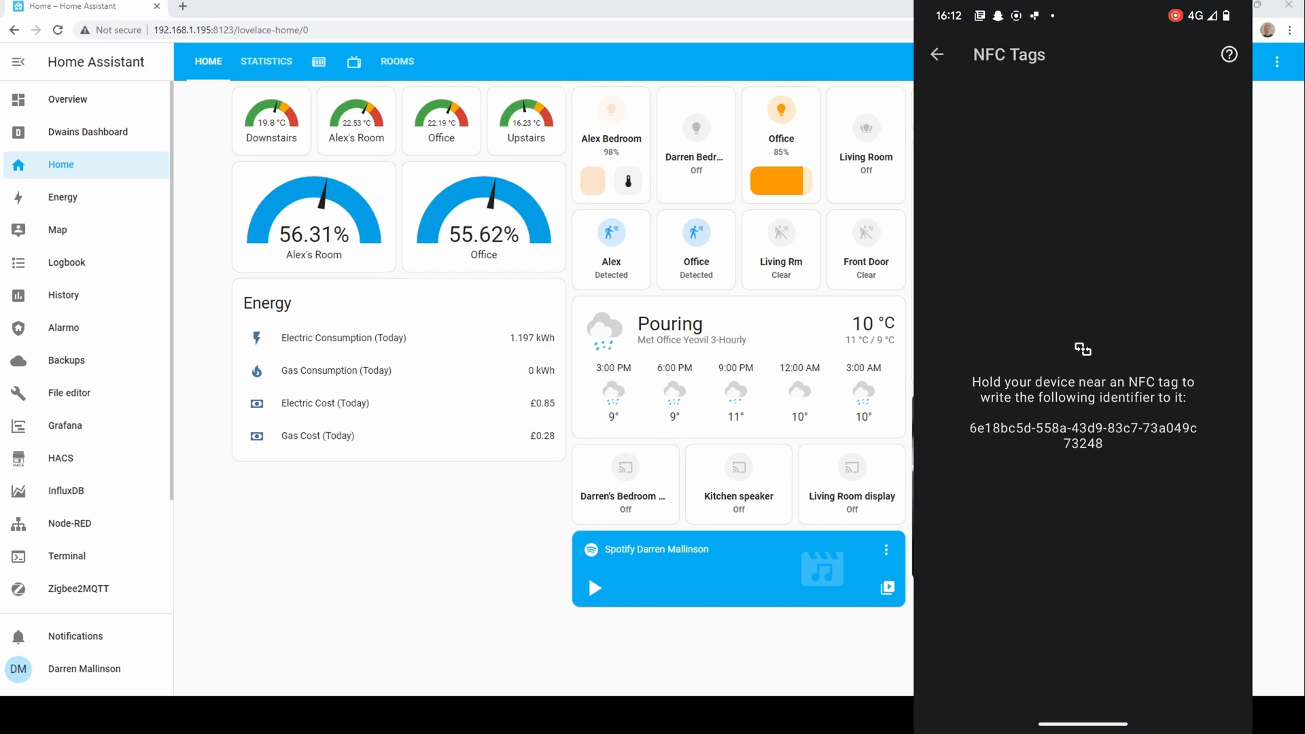
pyautogui.click(937, 53)
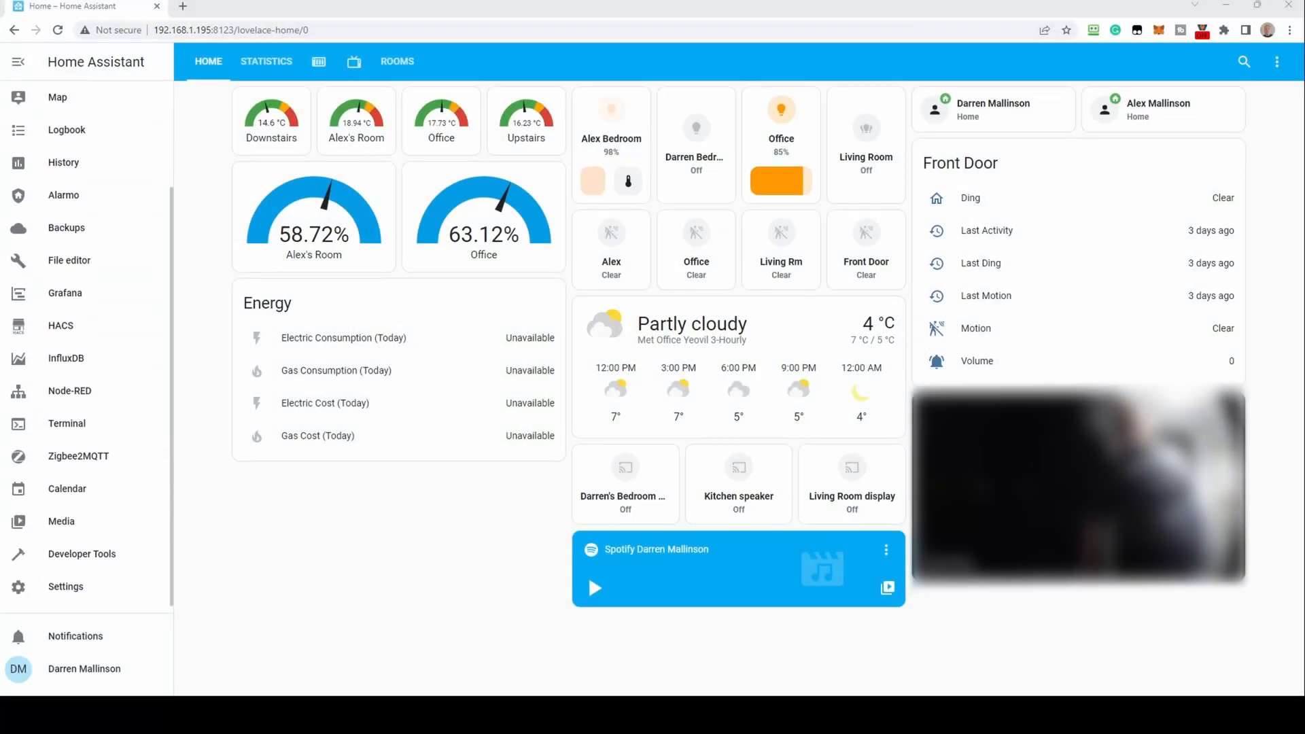
# - View the Downstairs1 tag's ID and QR code from Settings > Tags, then close it
pyautogui.click(65, 587)
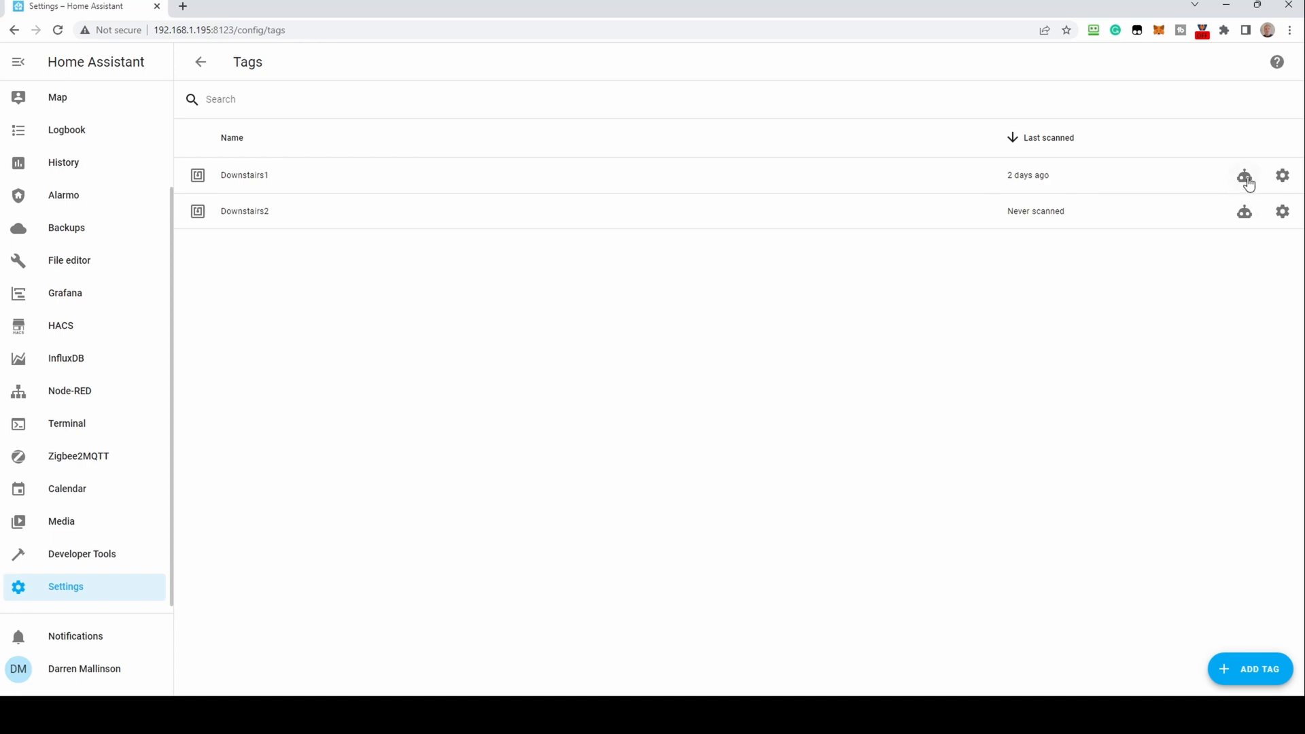
pyautogui.moveTo(1282, 179)
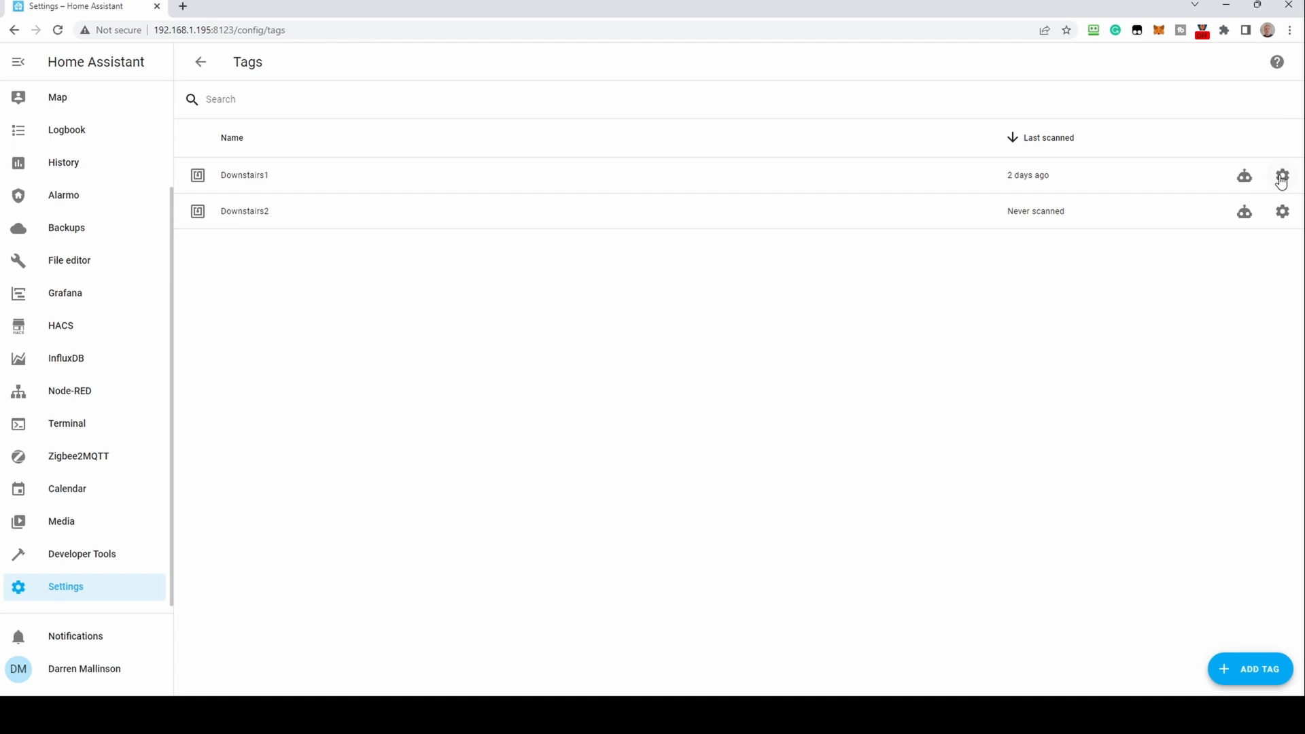
pyautogui.click(1281, 175)
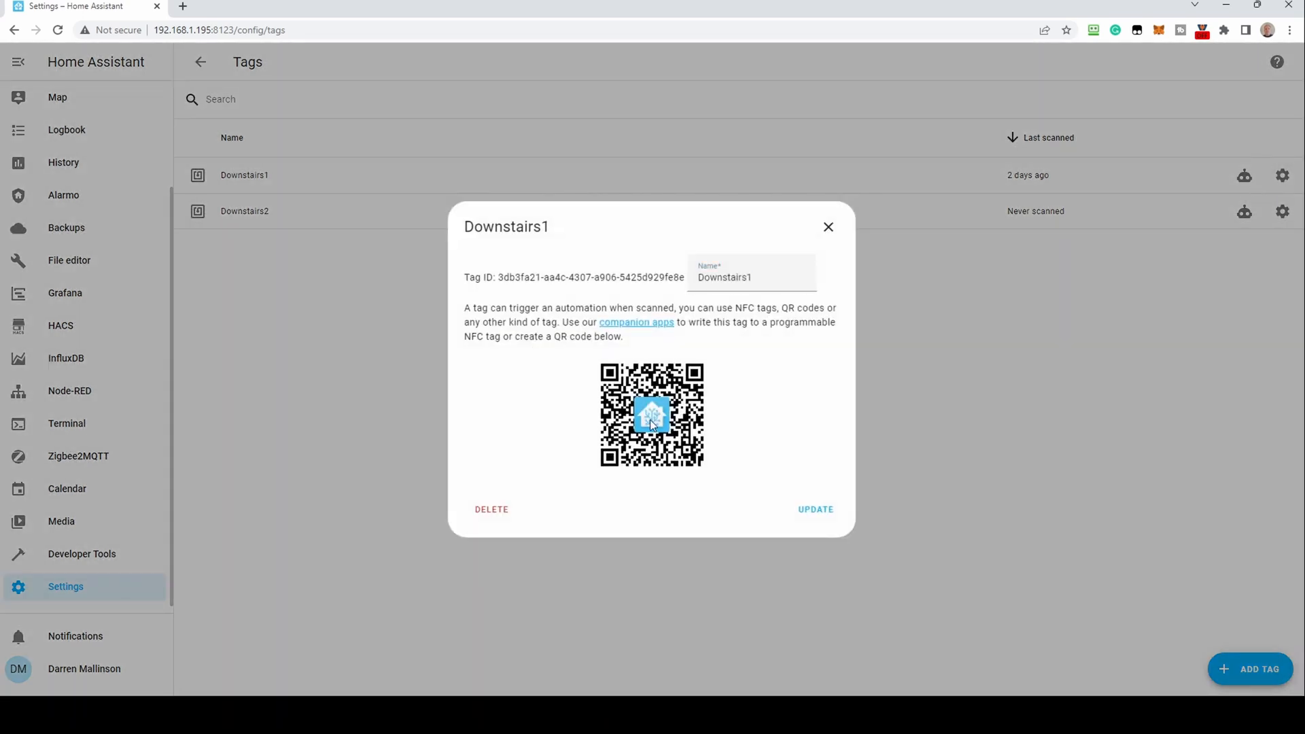
pyautogui.moveTo(829, 364)
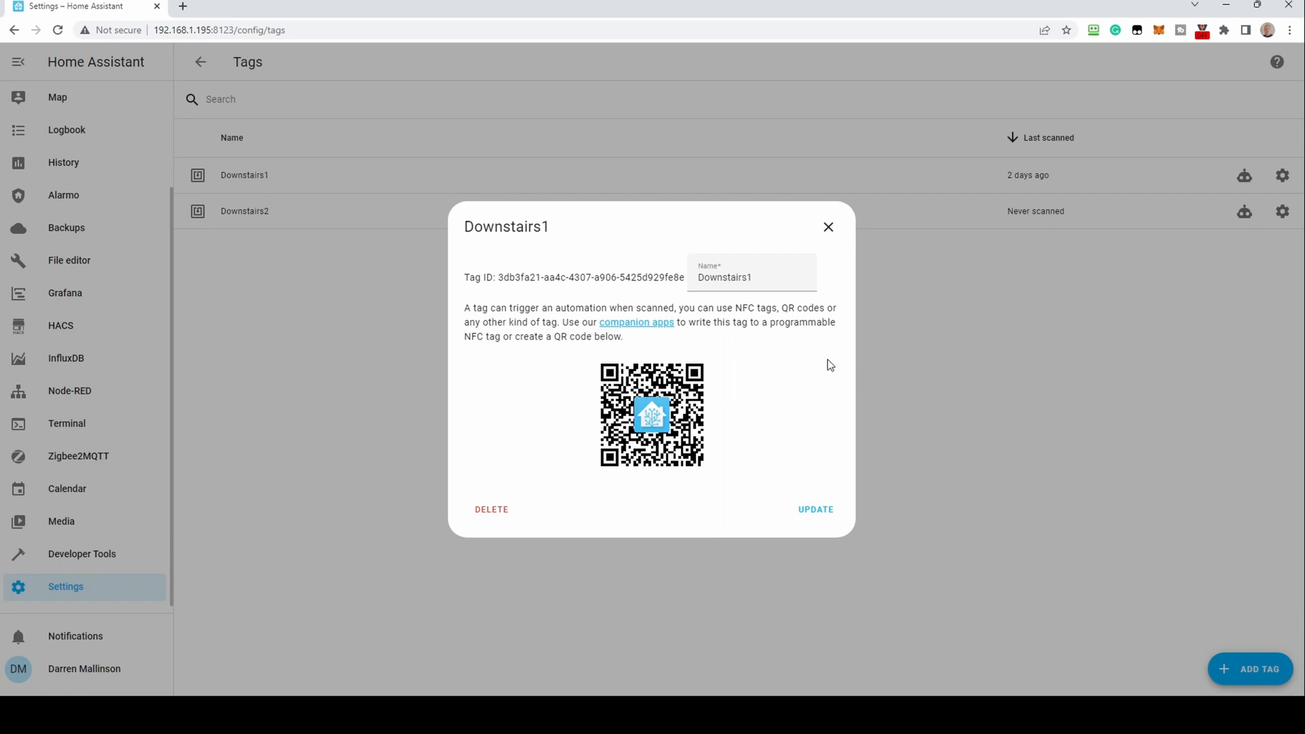
pyautogui.moveTo(837, 417)
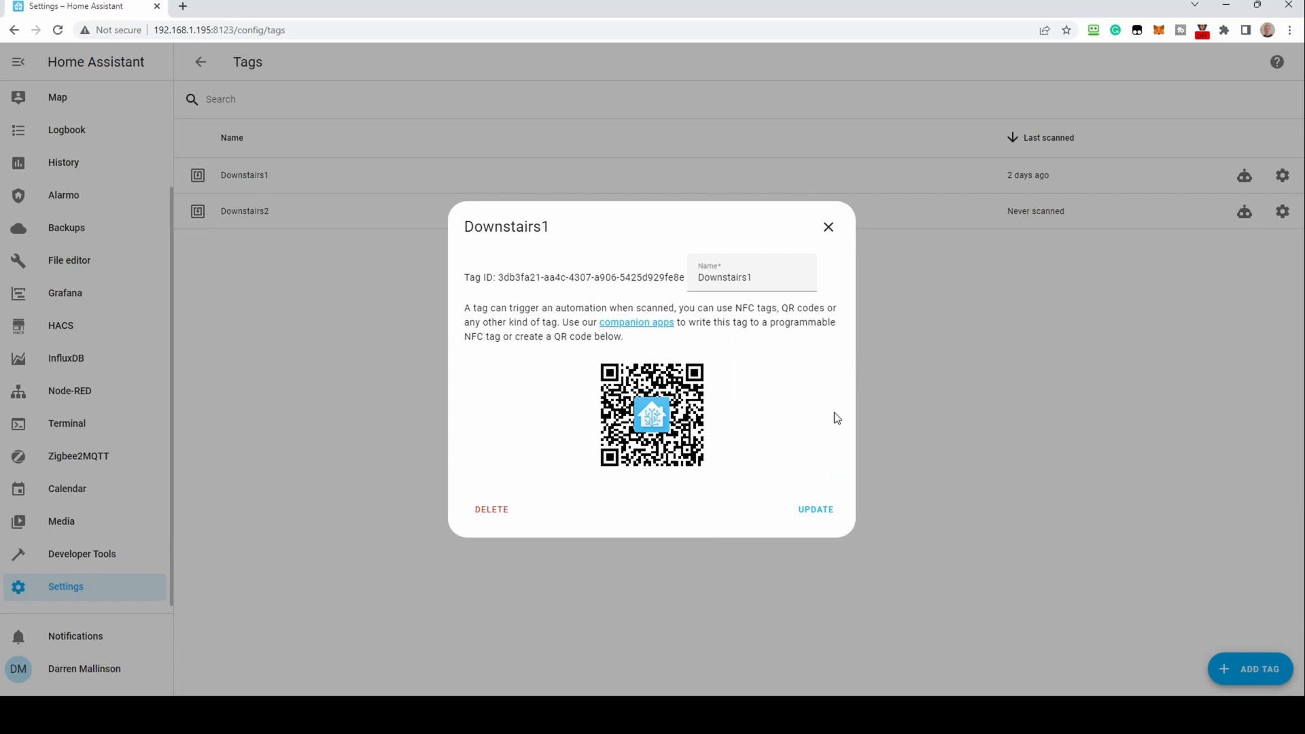
pyautogui.click(827, 227)
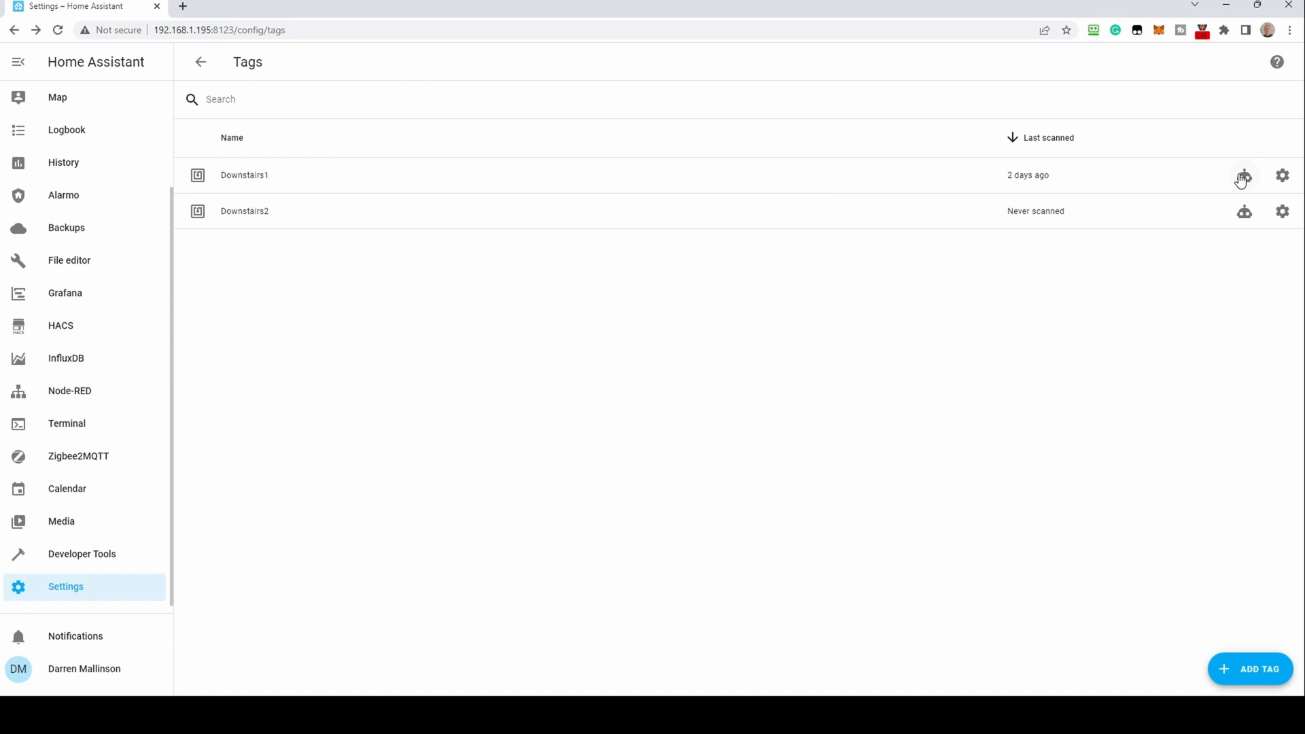
# - Start an automation for tag Downstairs1 with action Light: Turn on targeting Living Room
pyautogui.click(1244, 175)
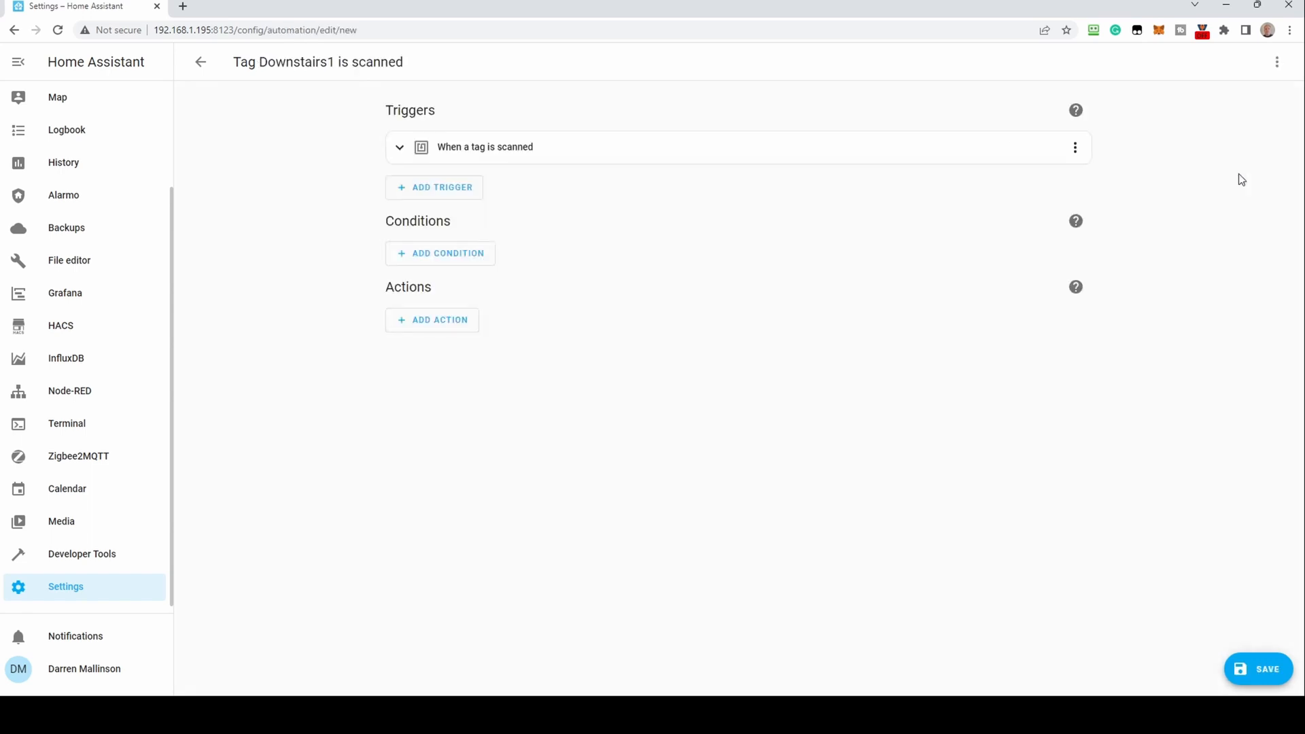
pyautogui.moveTo(522, 222)
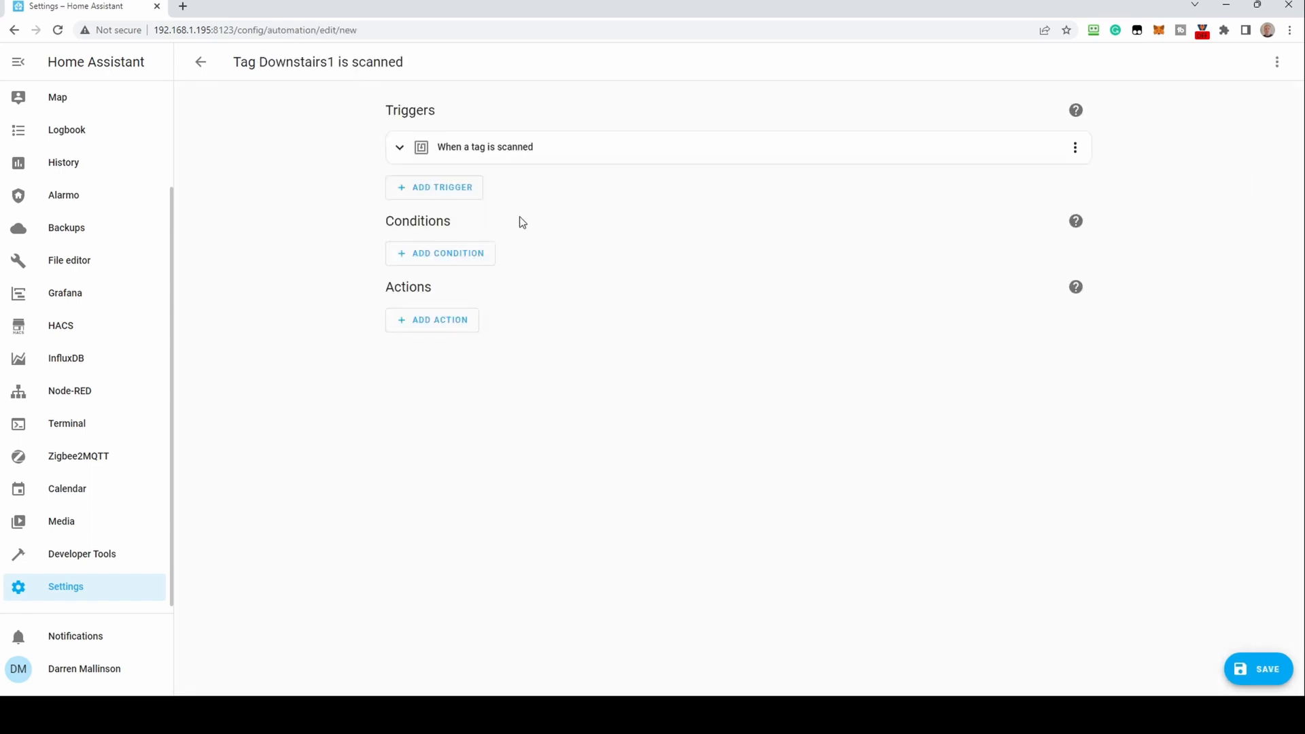
pyautogui.moveTo(442, 325)
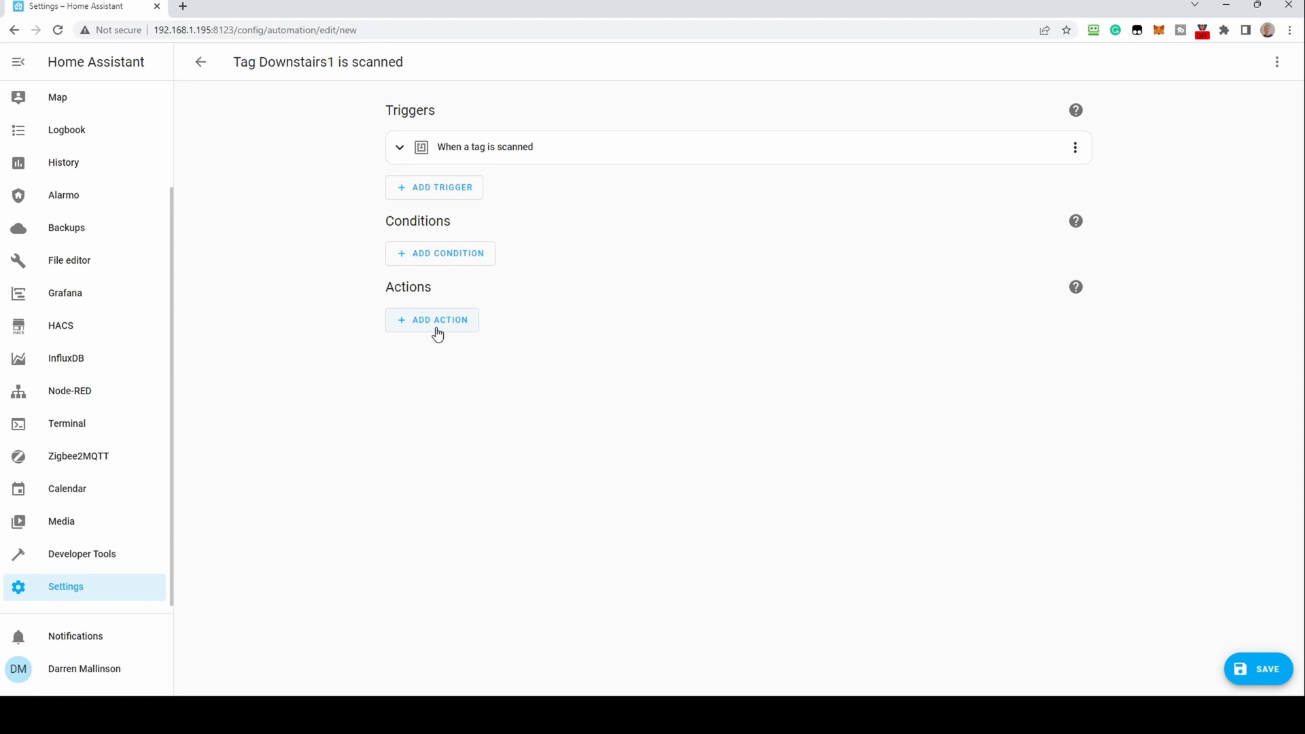
pyautogui.click(432, 320)
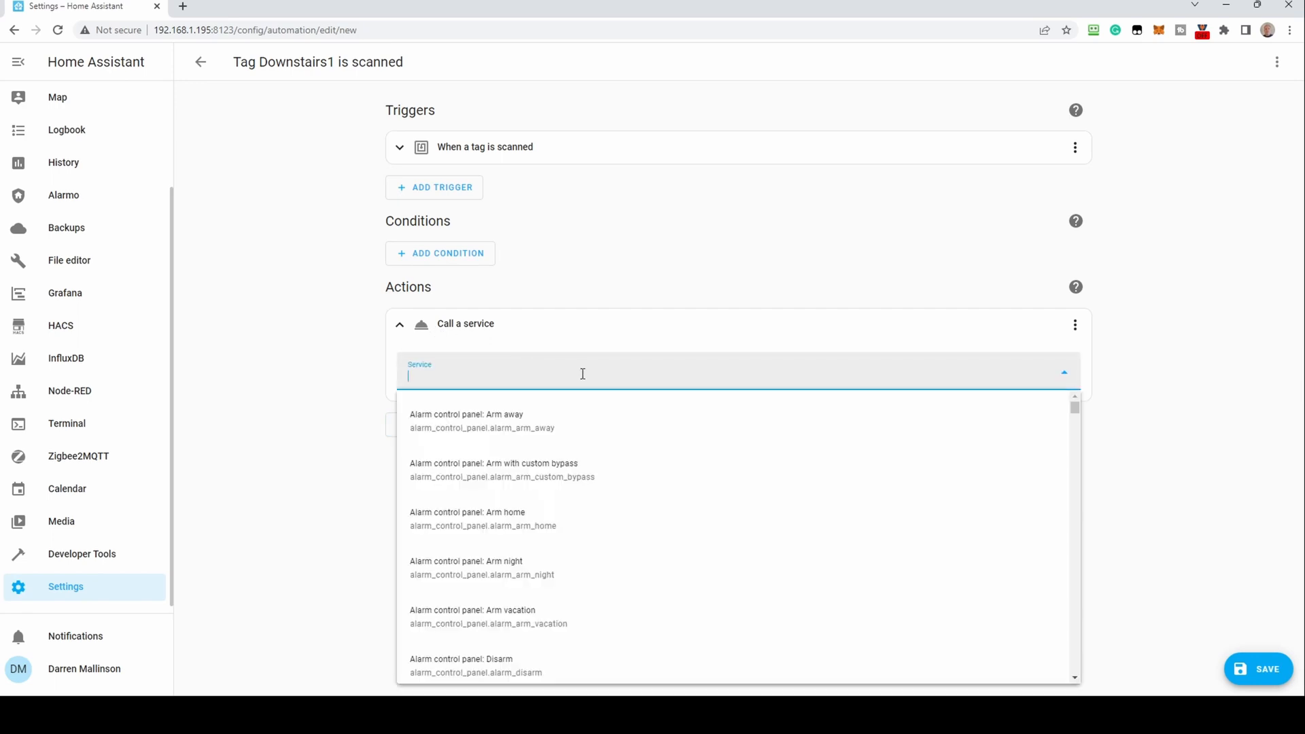
pyautogui.write('light')
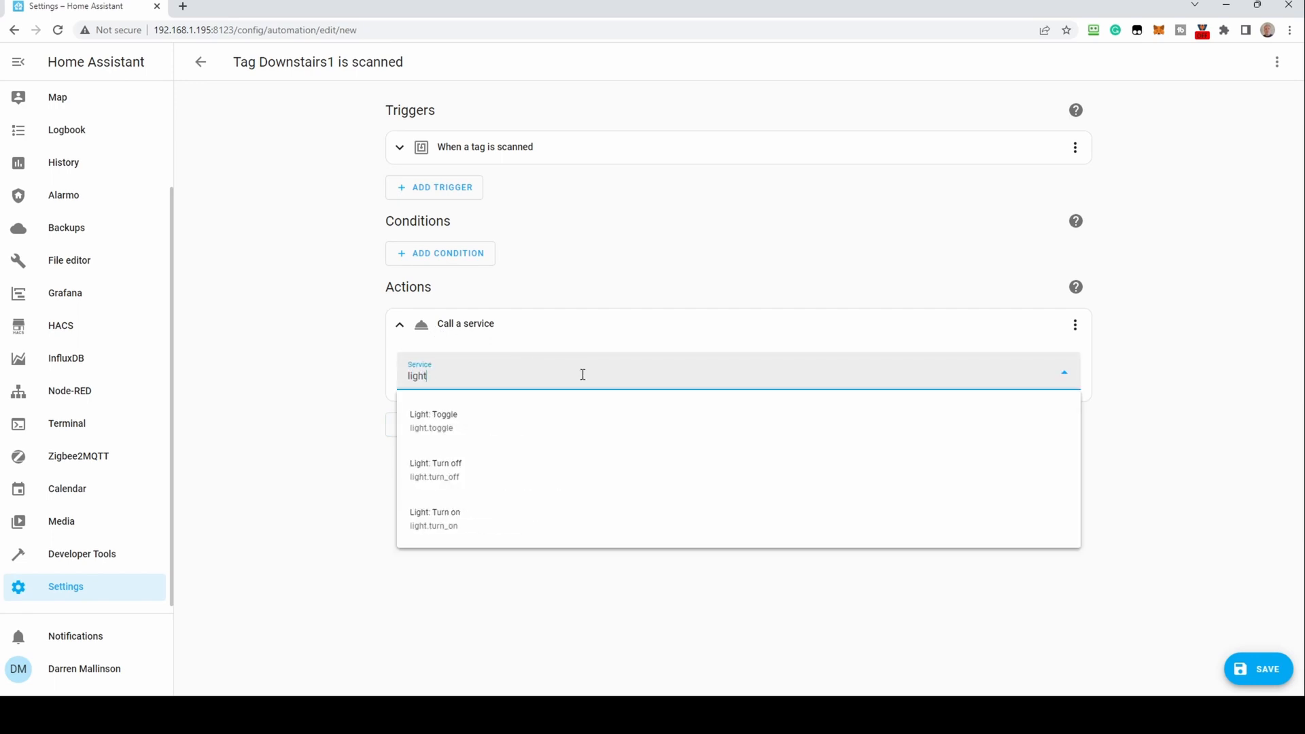
pyautogui.click(435, 518)
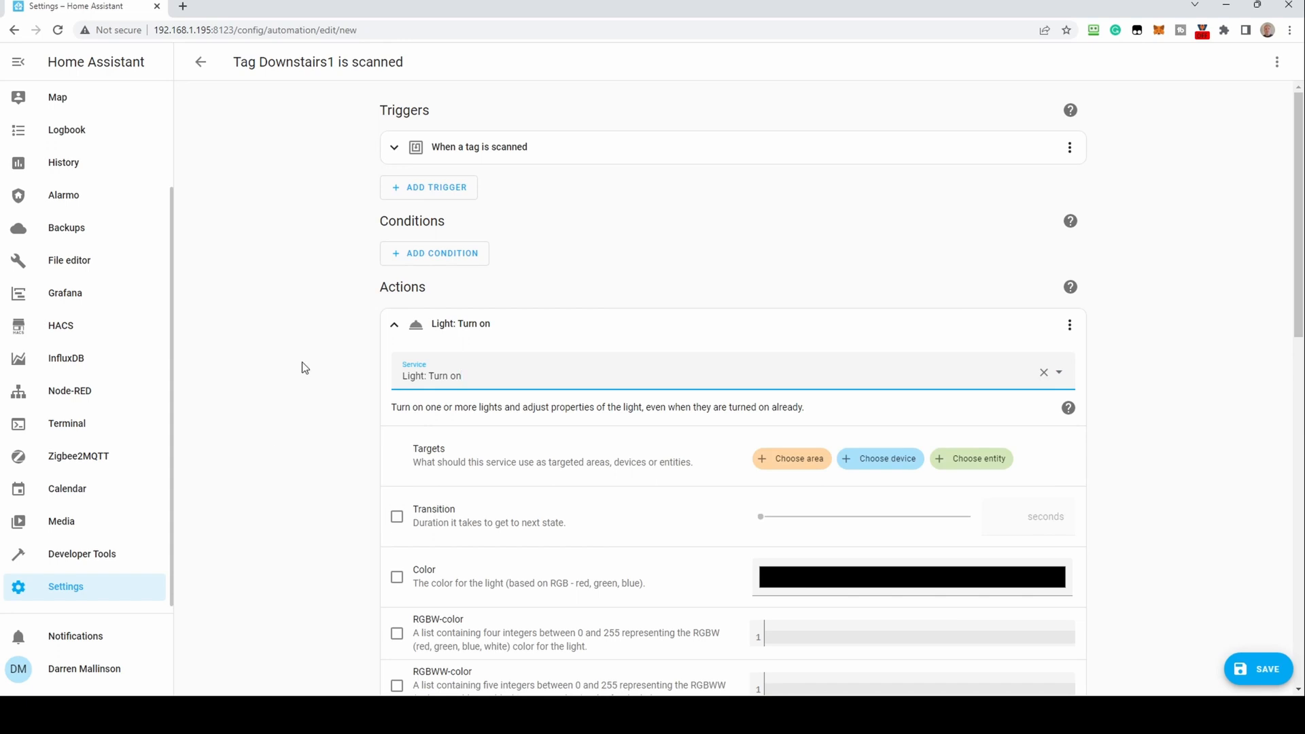
pyautogui.click(970, 458)
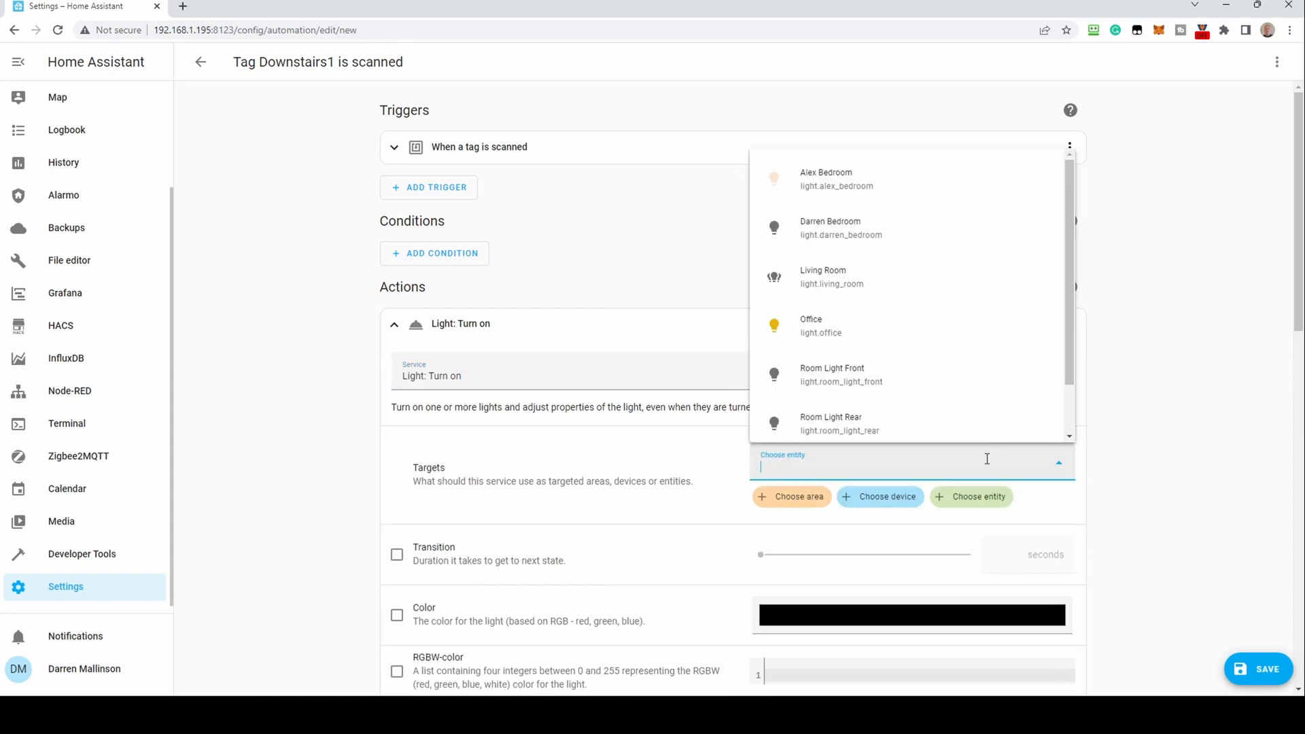
pyautogui.click(823, 276)
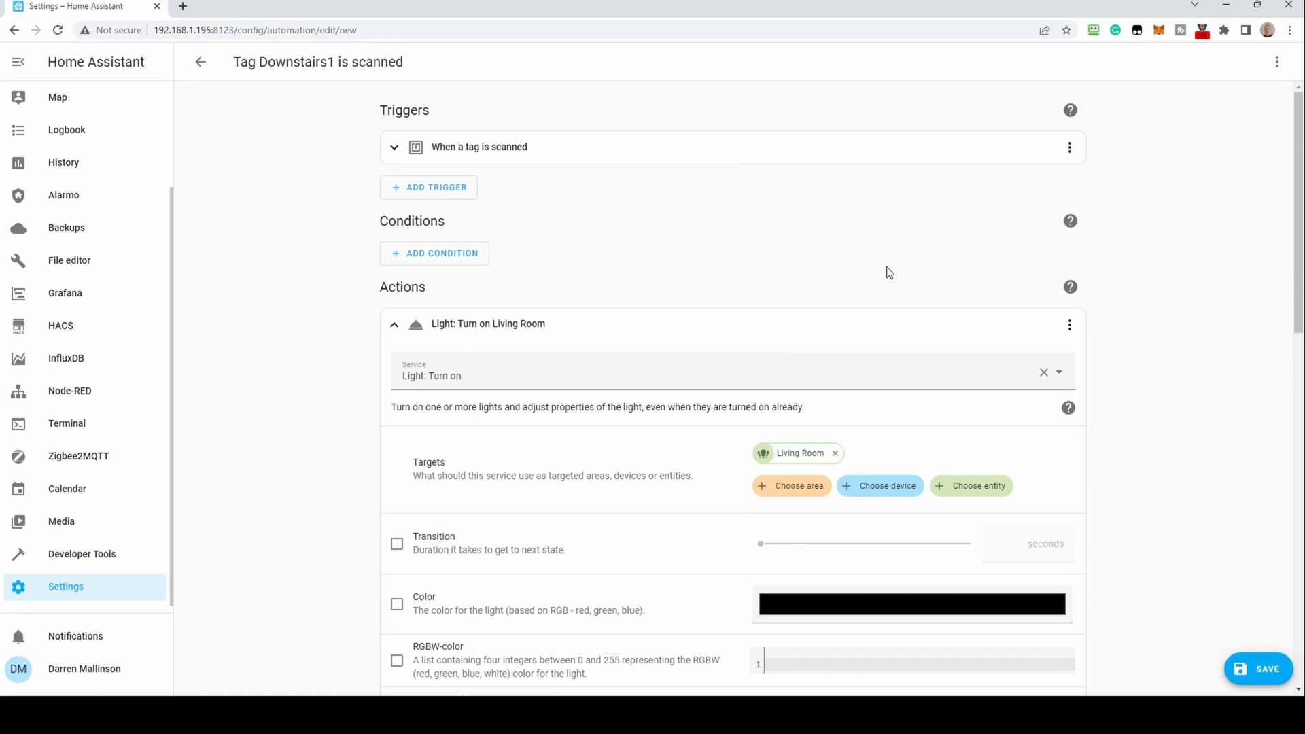
# - Save the automation under the name 'Tag Downstairs1 is scanned'
pyautogui.scroll(-3)
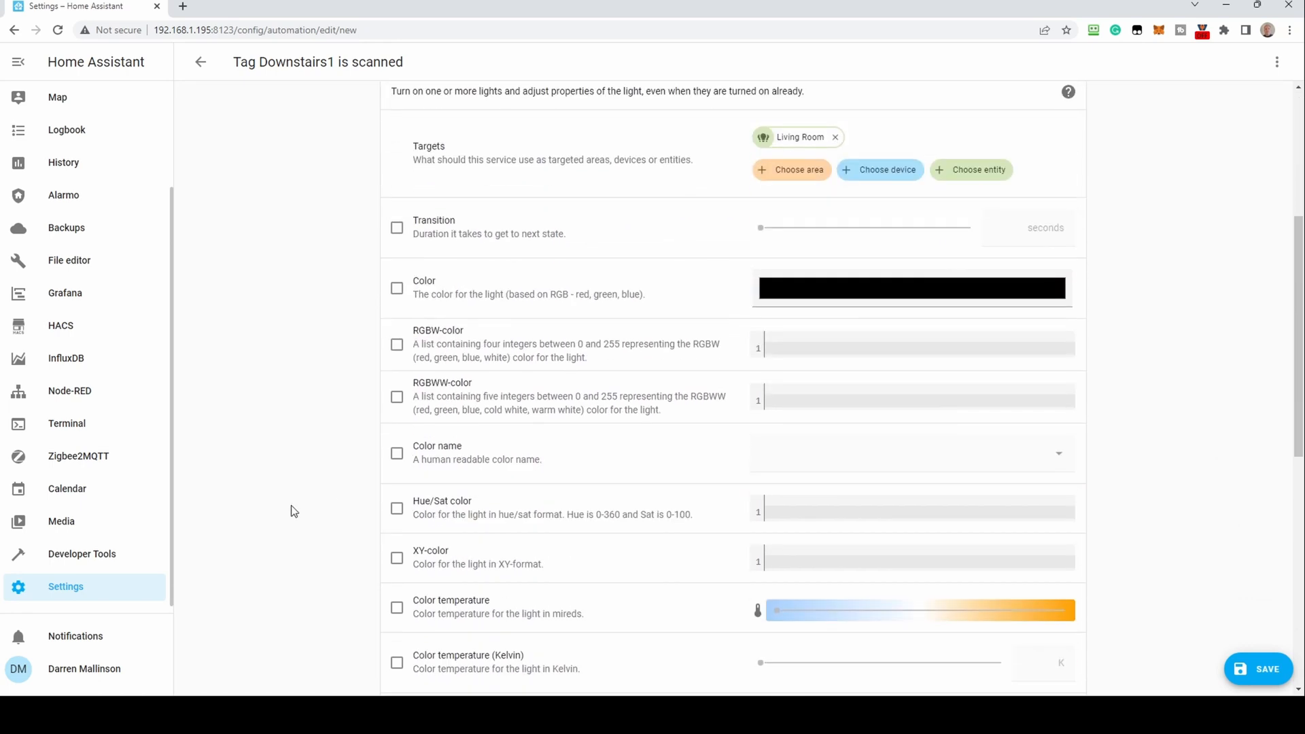
pyautogui.scroll(-3)
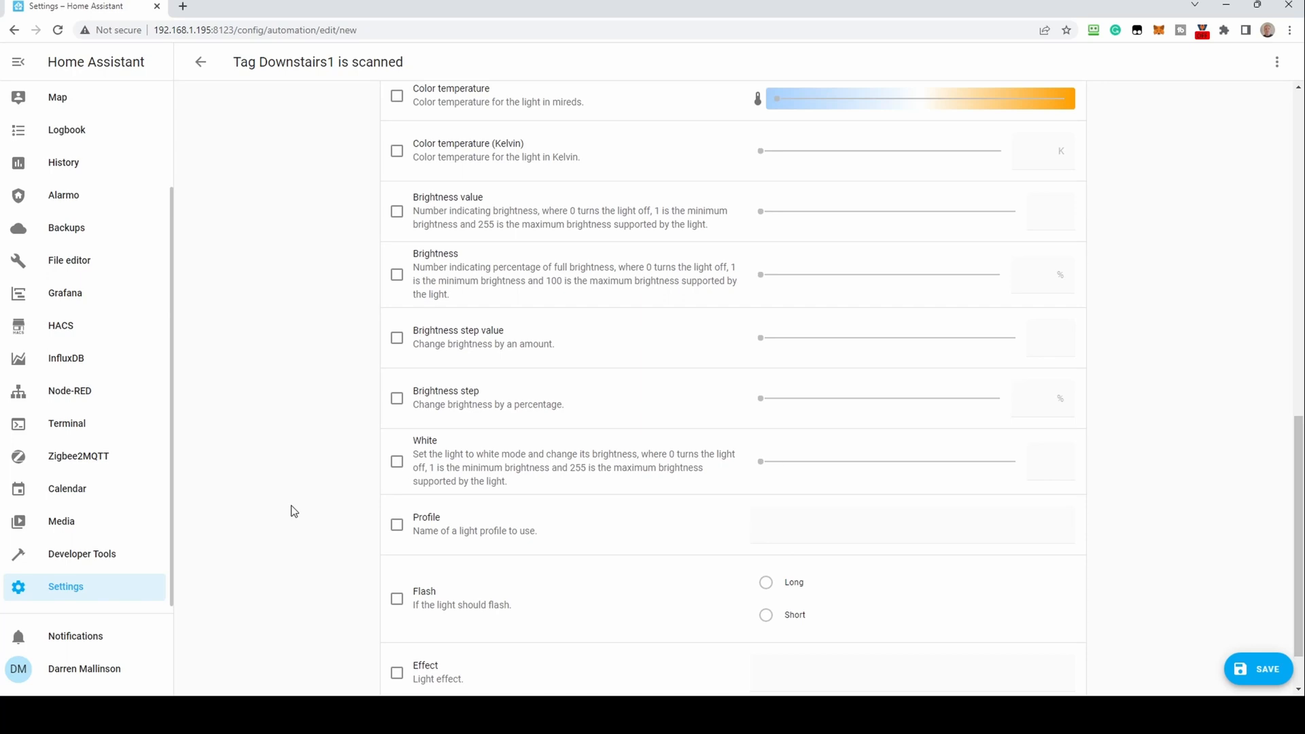
pyautogui.scroll(-3)
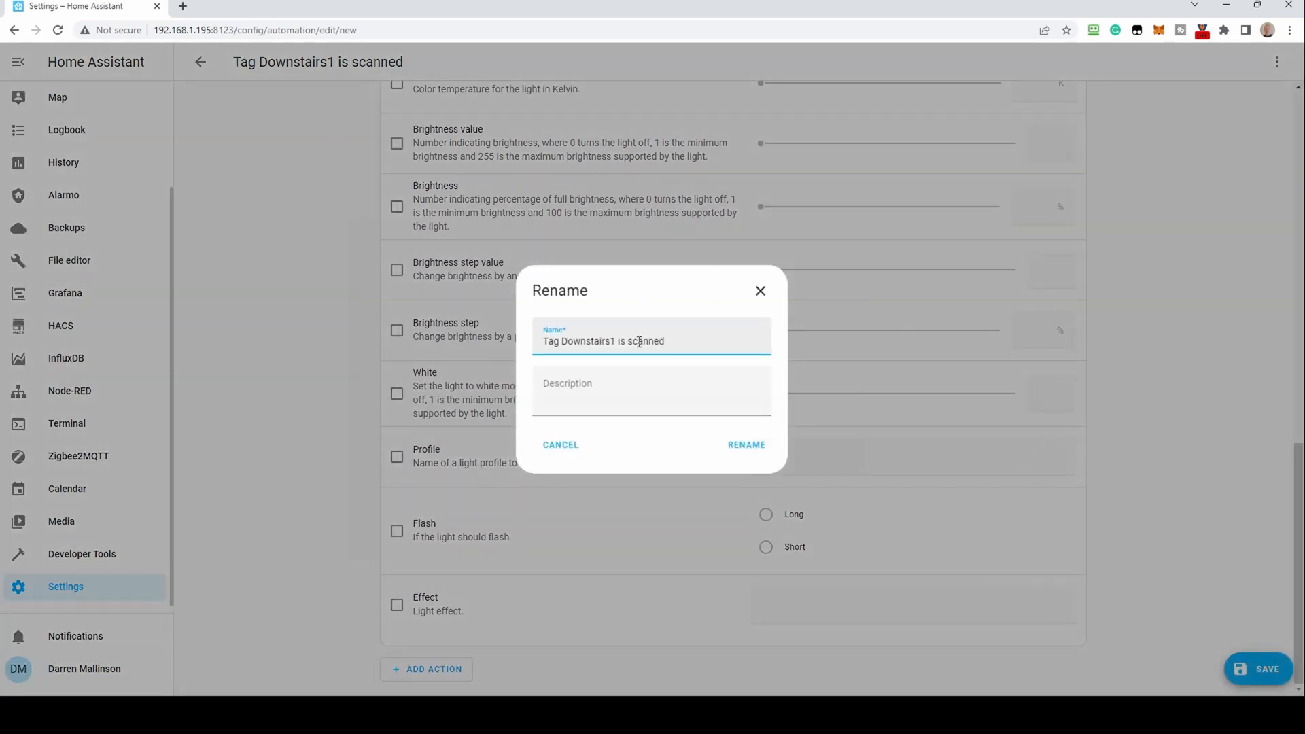
pyautogui.moveTo(746, 444)
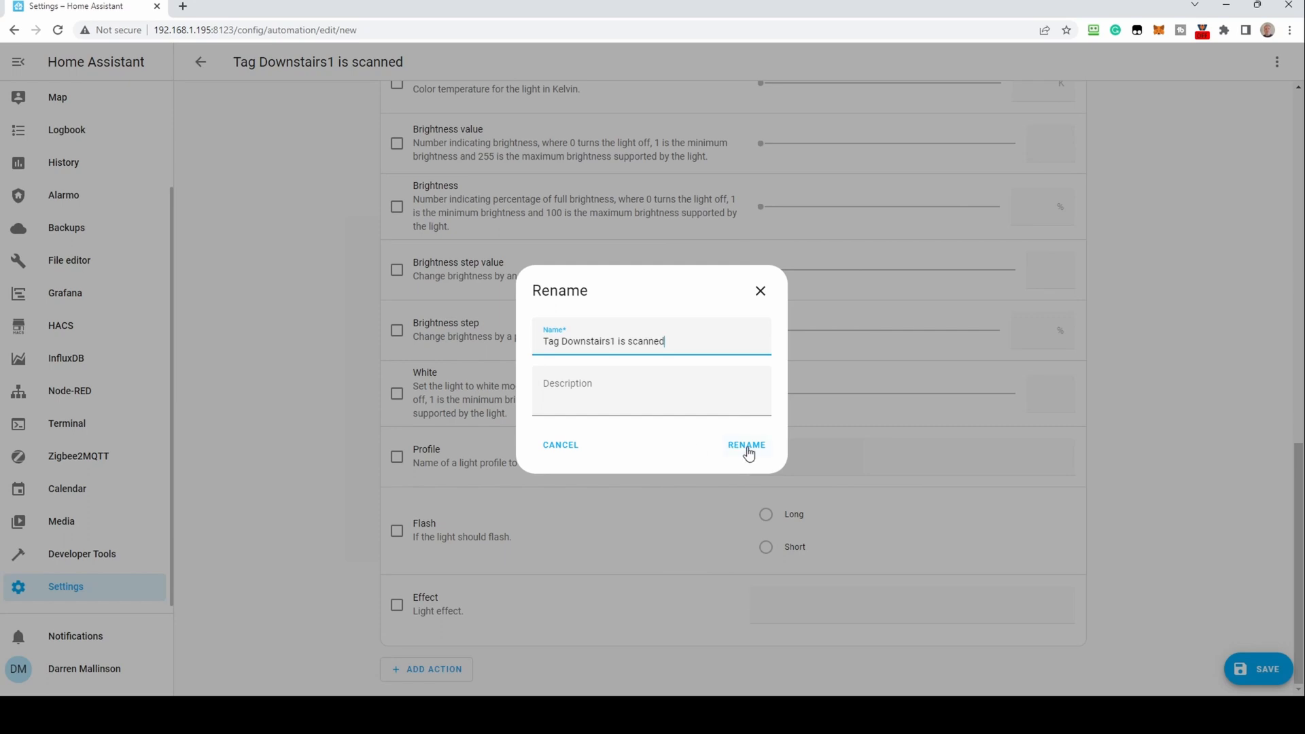
pyautogui.click(745, 445)
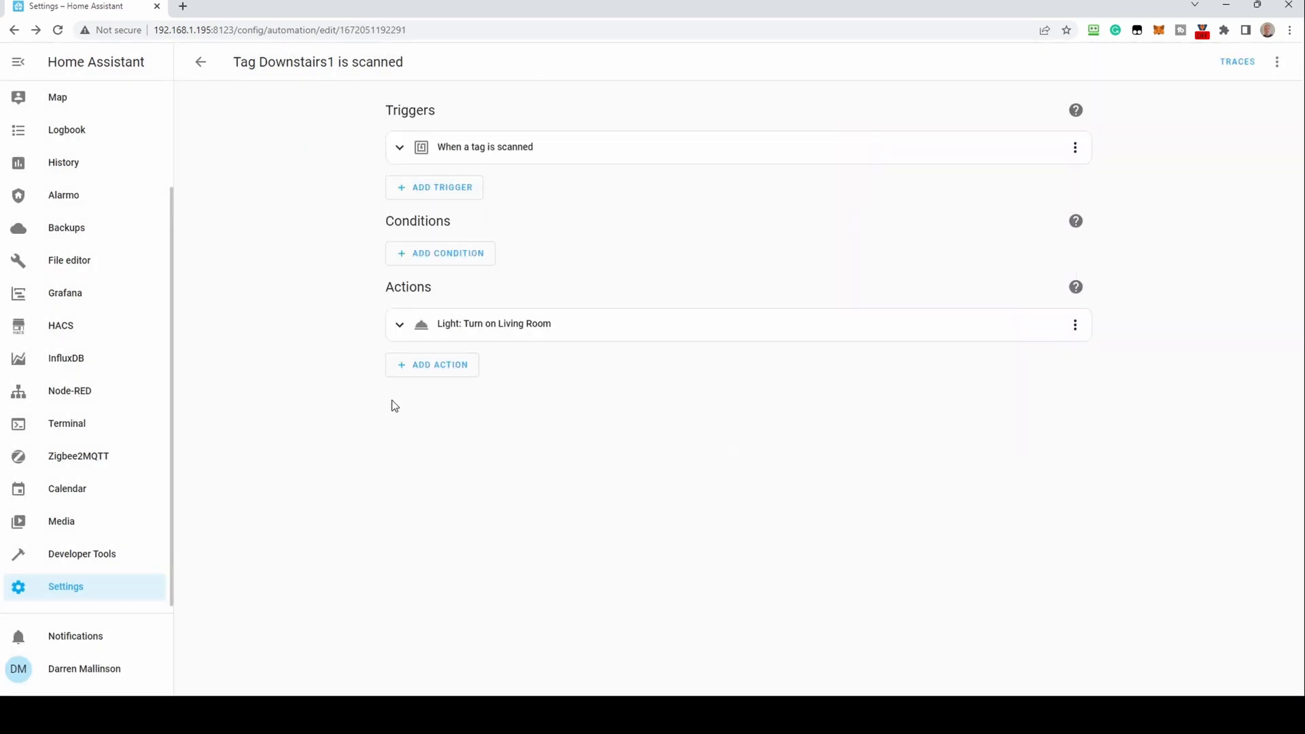
pyautogui.moveTo(308, 344)
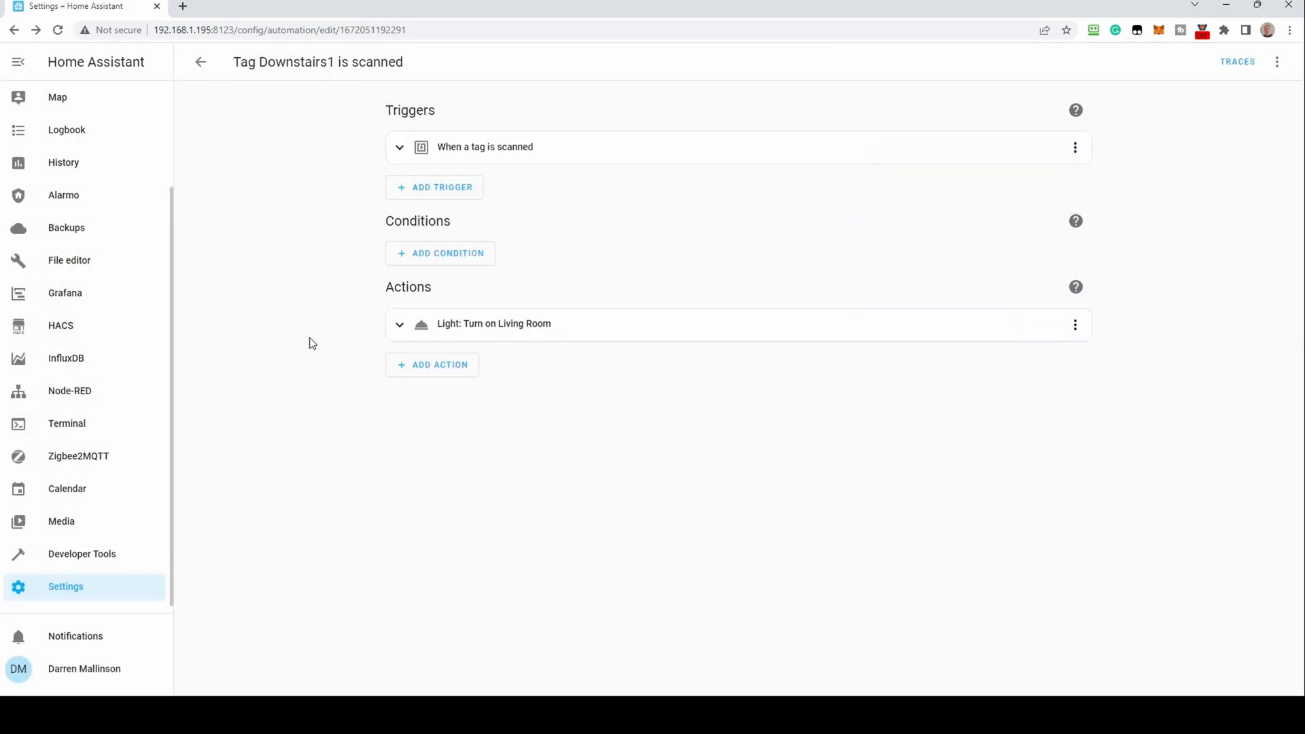
# - Save a 'Tag Downstairs2 is scanned' automation with a Light: Turn on action and return to the list
pyautogui.click(200, 61)
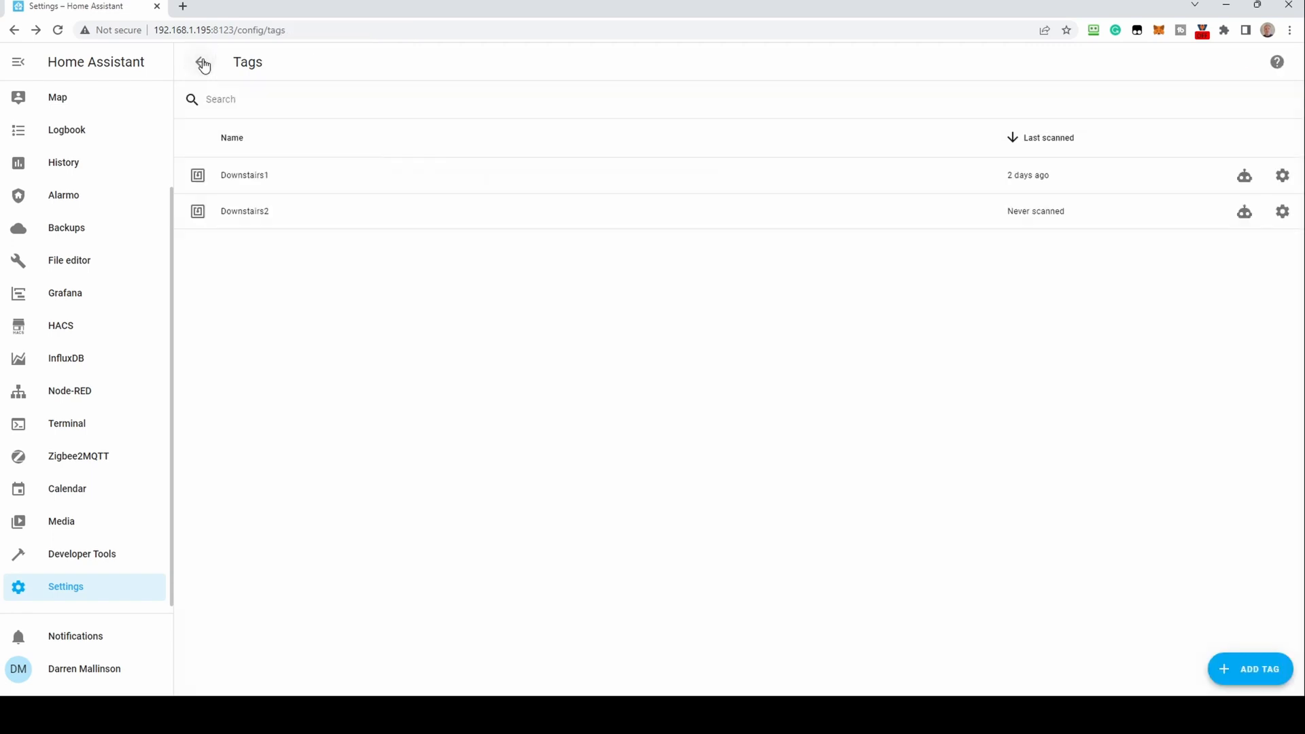
pyautogui.click(1243, 211)
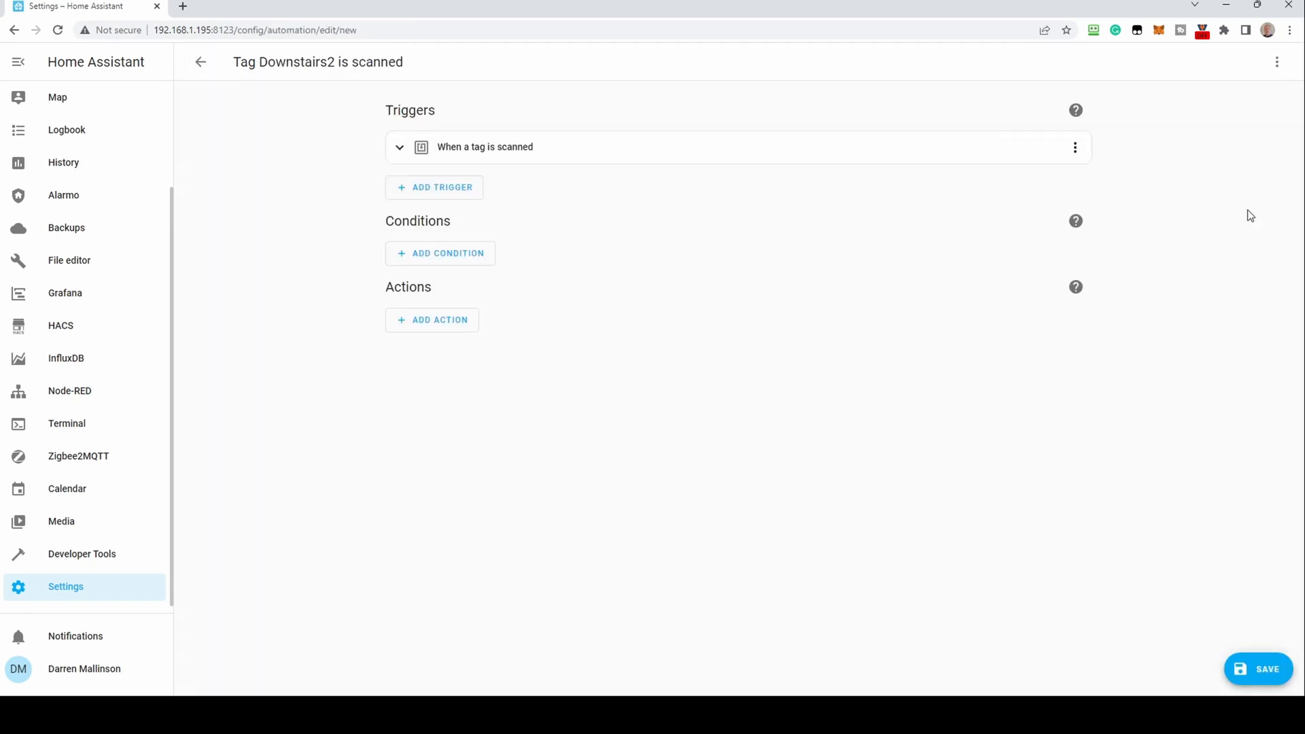
pyautogui.click(432, 319)
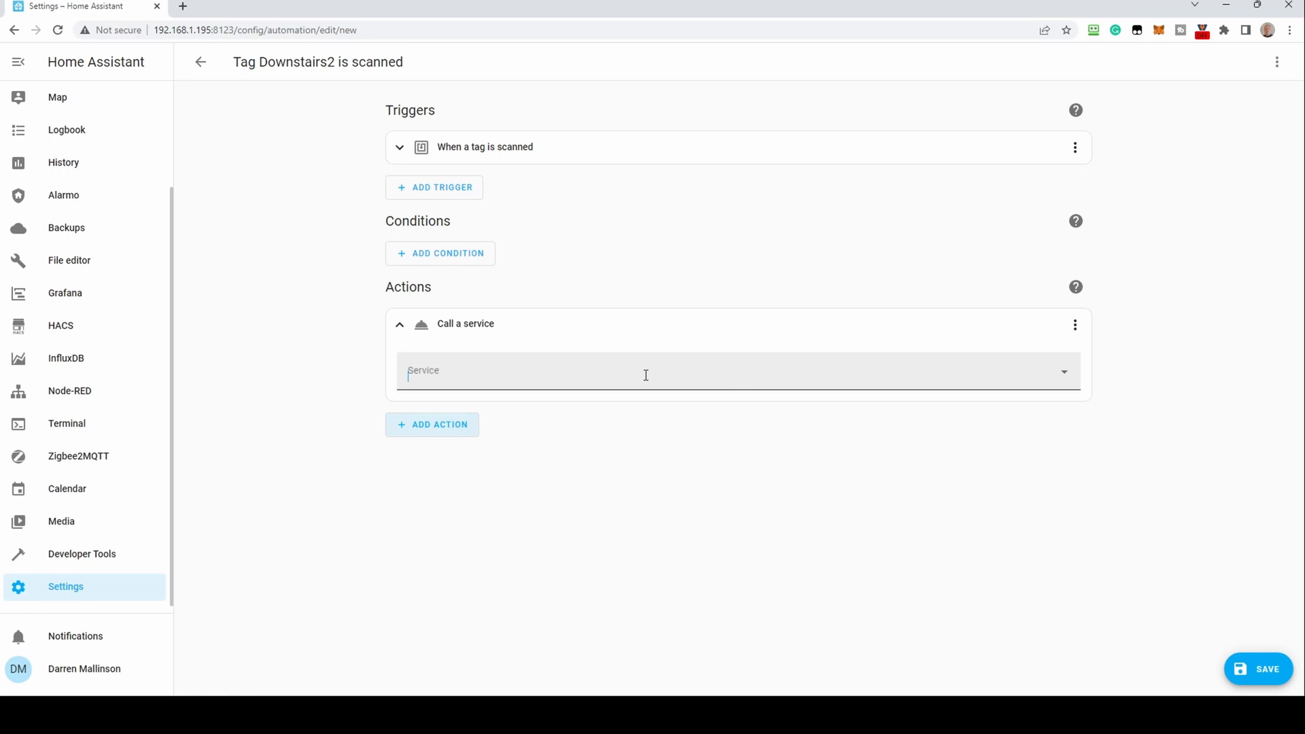
pyautogui.write('light')
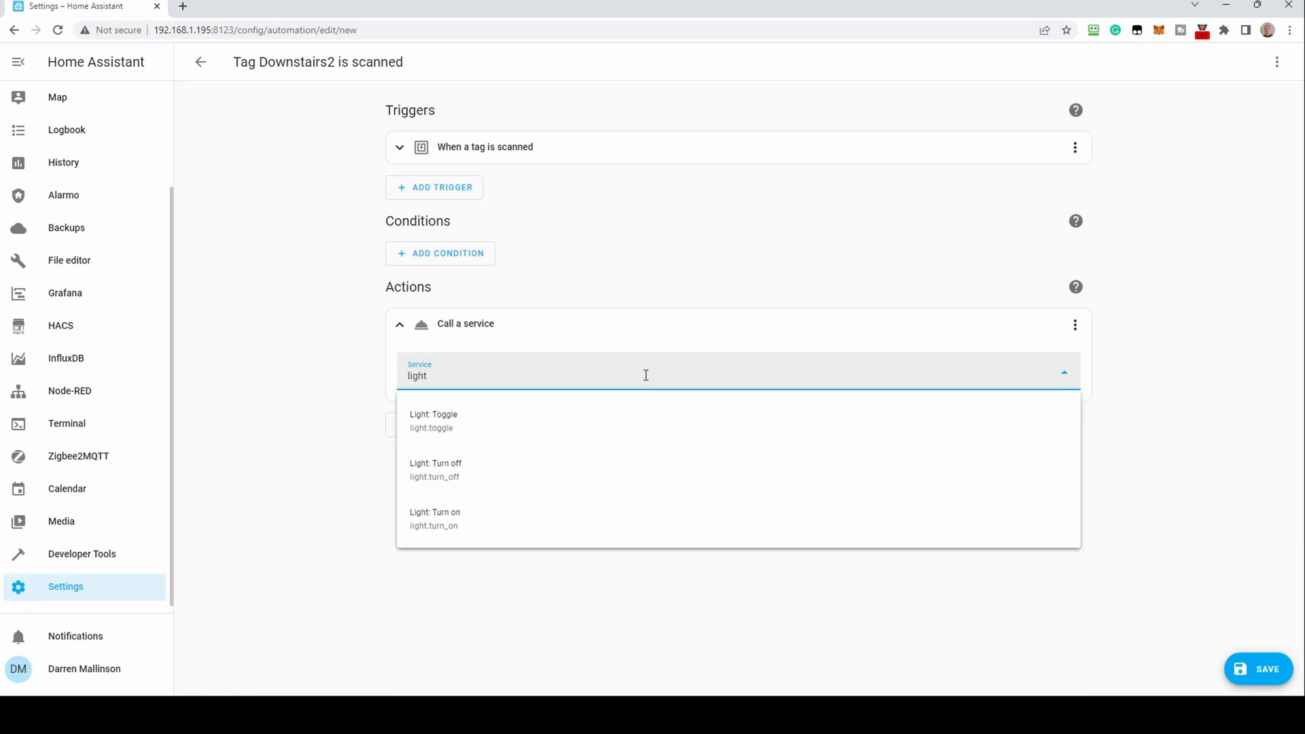
pyautogui.click(435, 518)
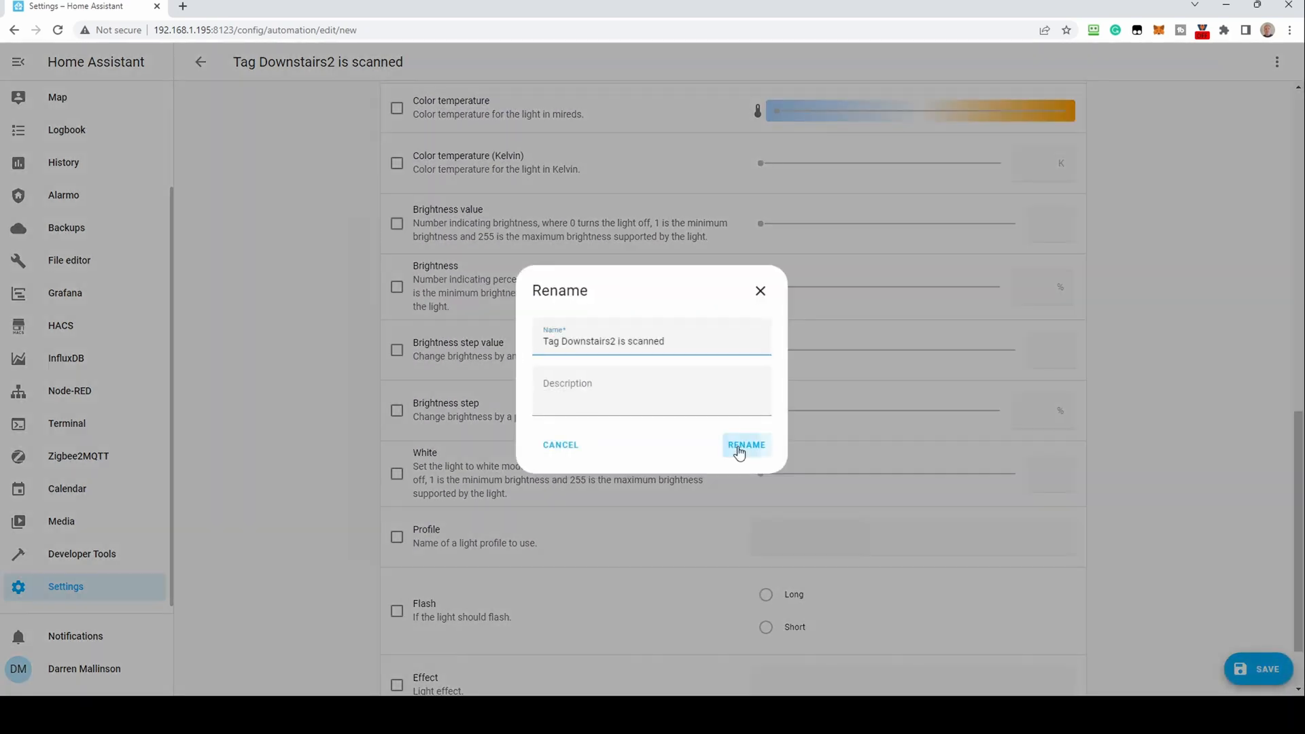
pyautogui.click(745, 444)
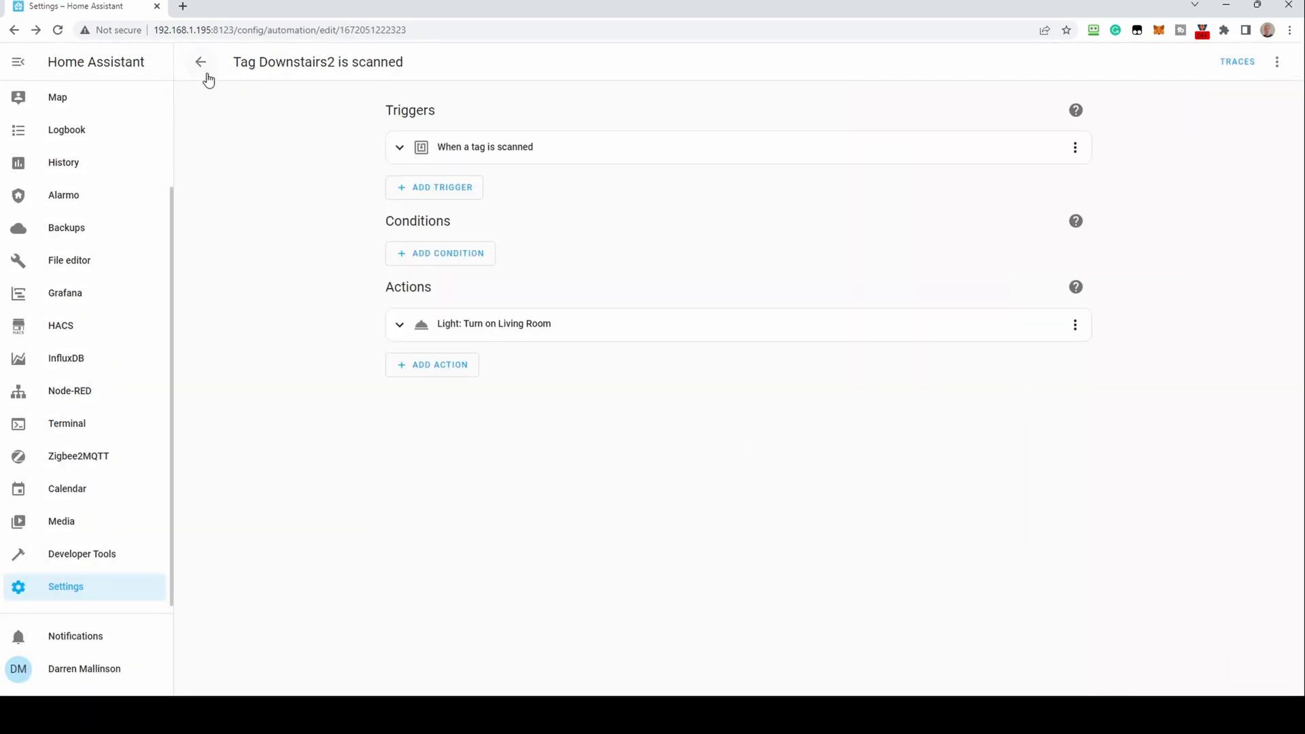
pyautogui.click(199, 61)
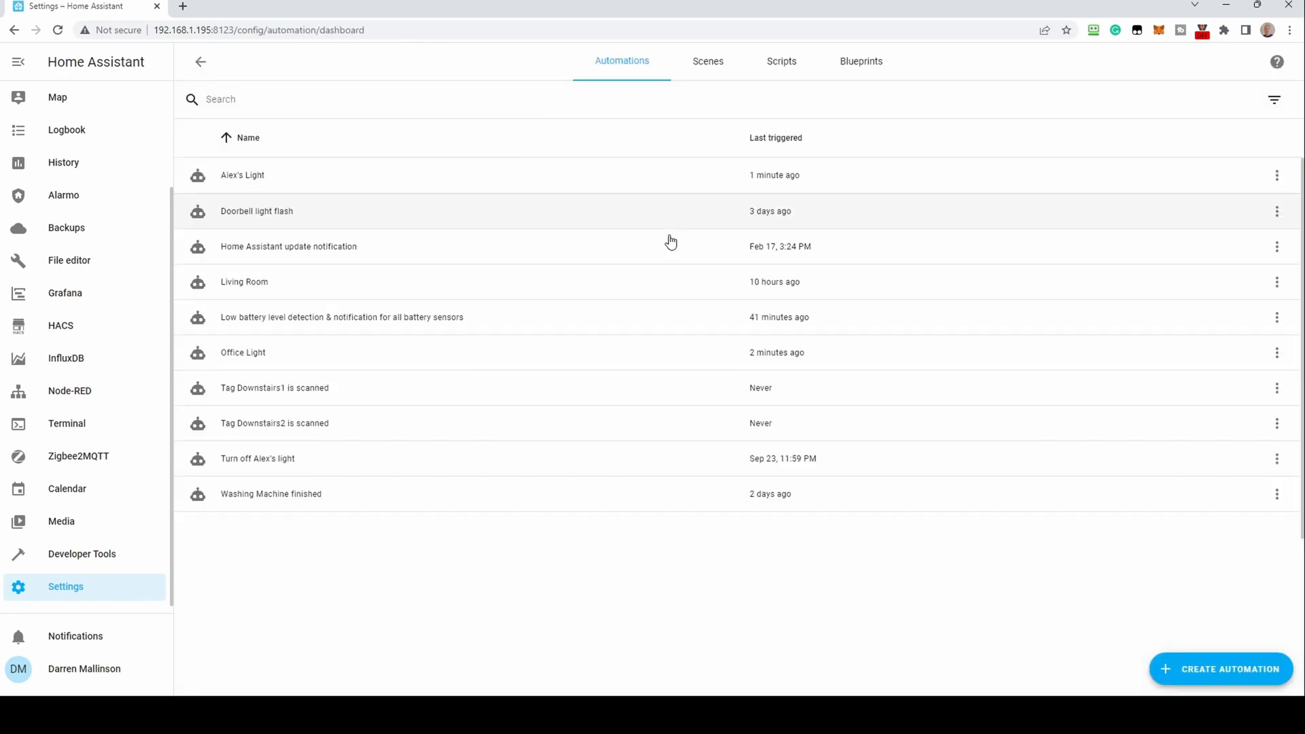
pyautogui.moveTo(443, 389)
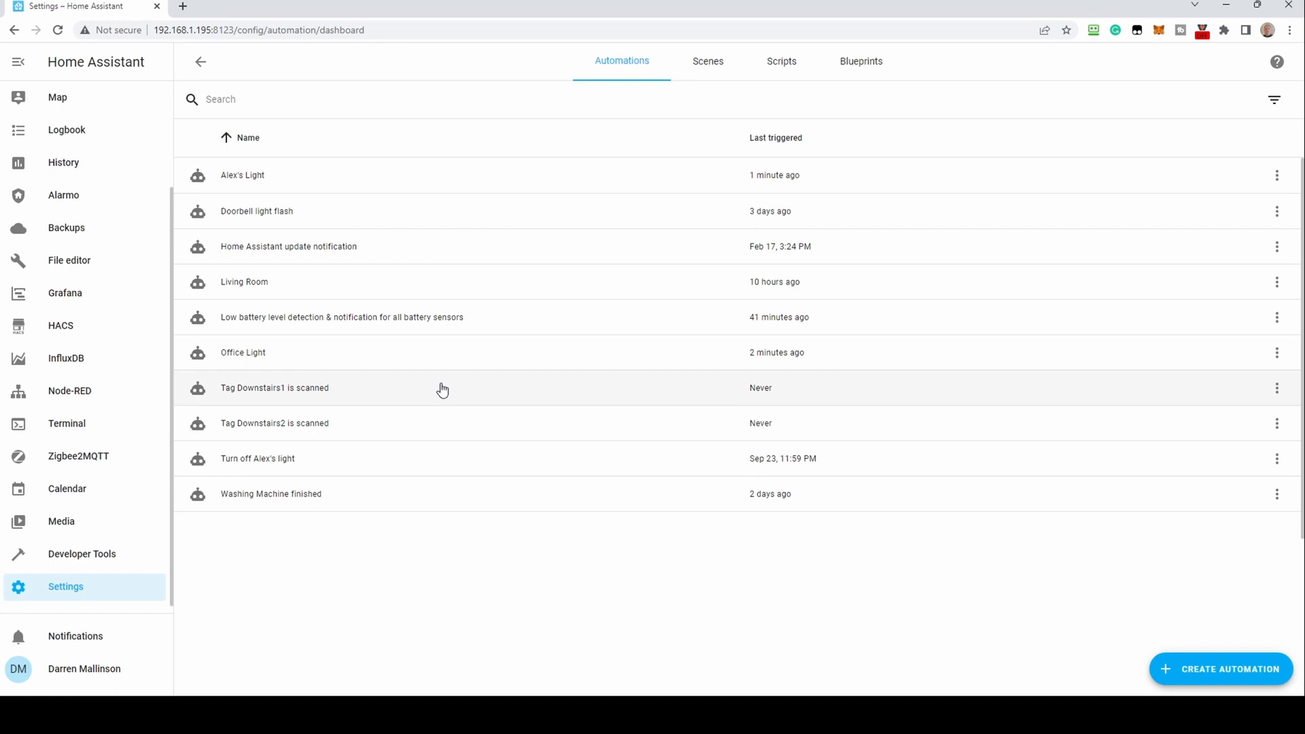
pyautogui.moveTo(424, 428)
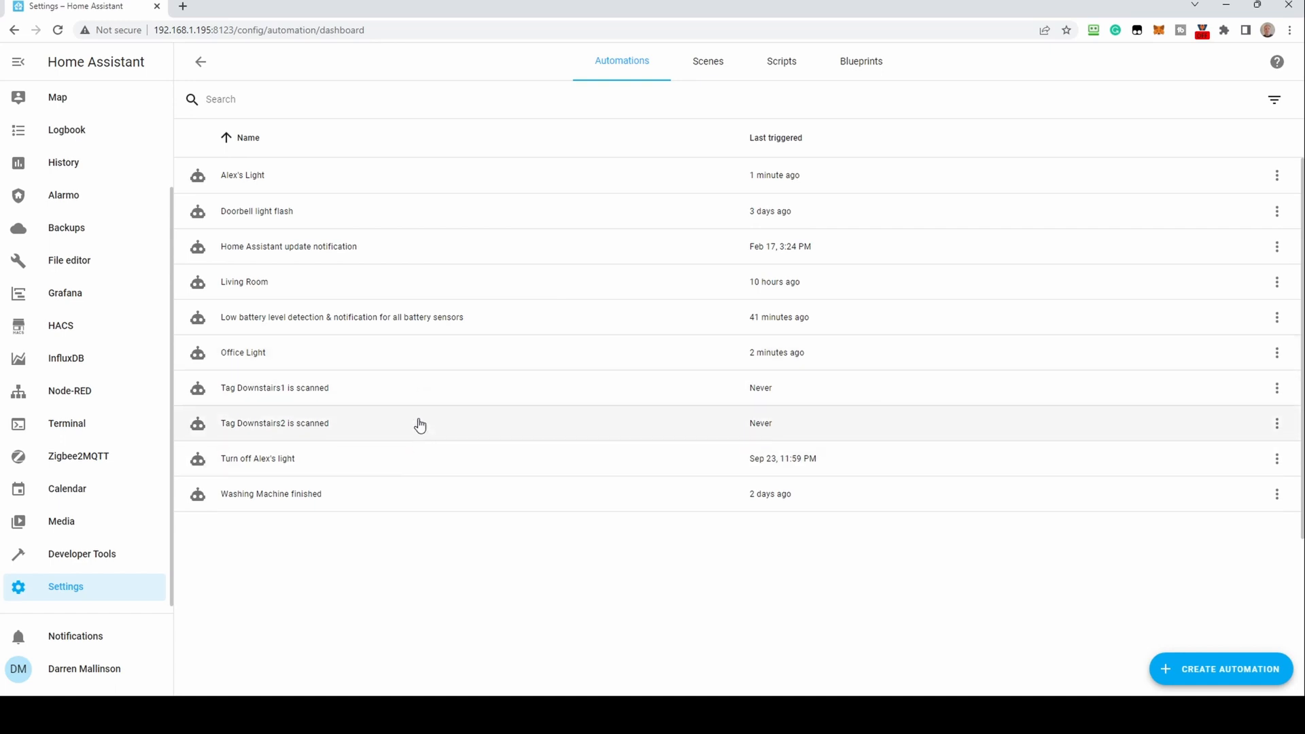
pyautogui.moveTo(425, 425)
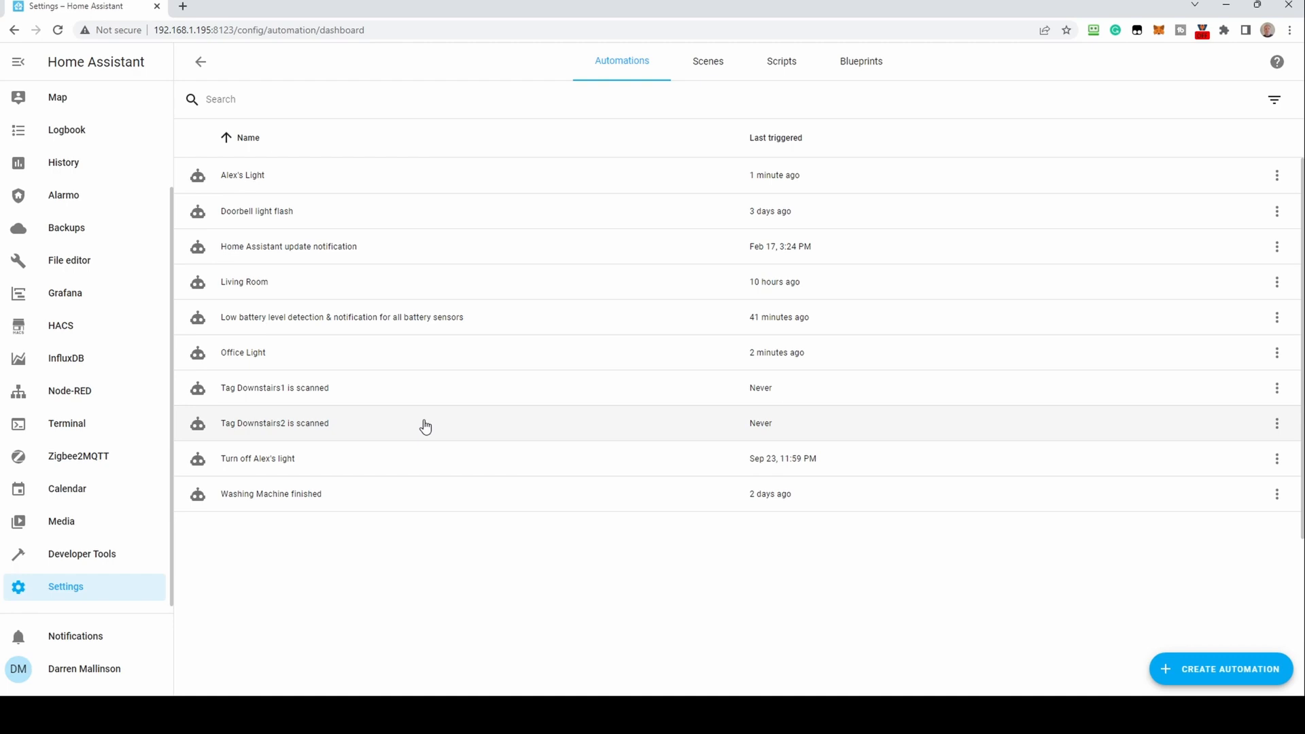
pyautogui.moveTo(404, 425)
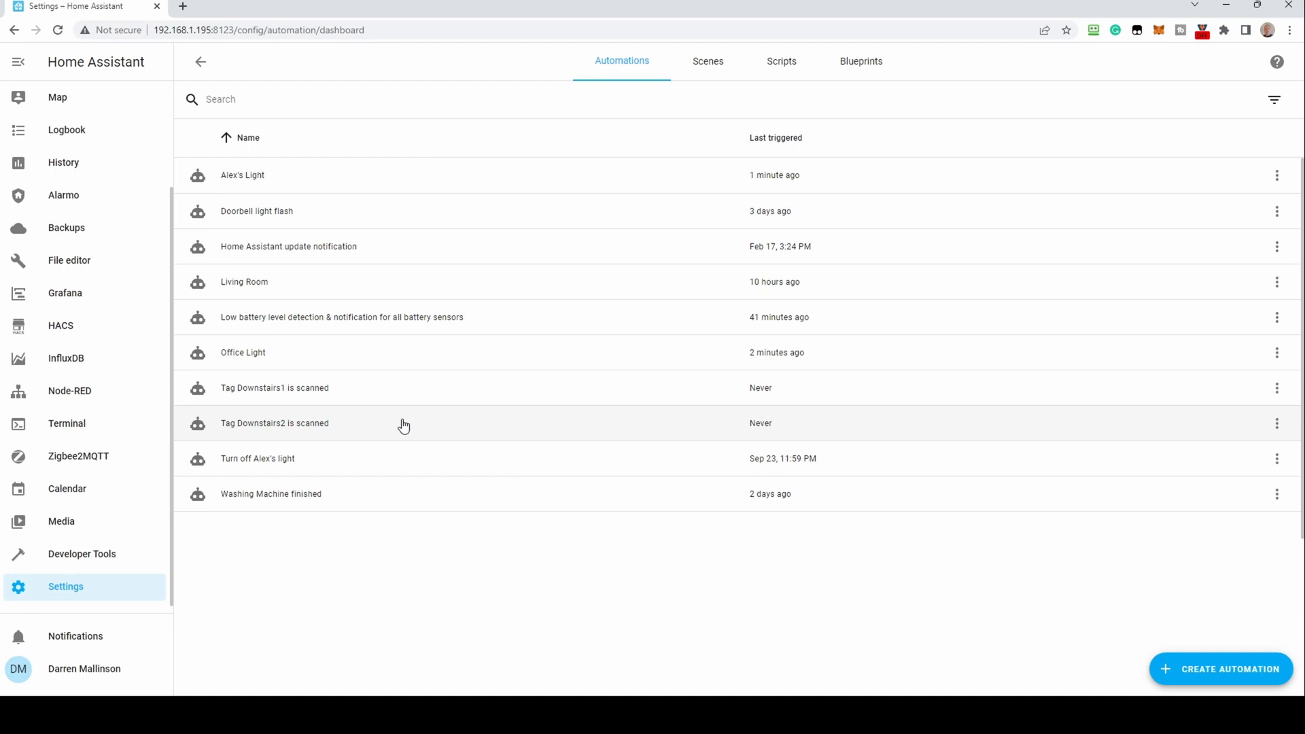
# - Visit the Home dashboard and return to Settings for the Tags page
pyautogui.click(61, 165)
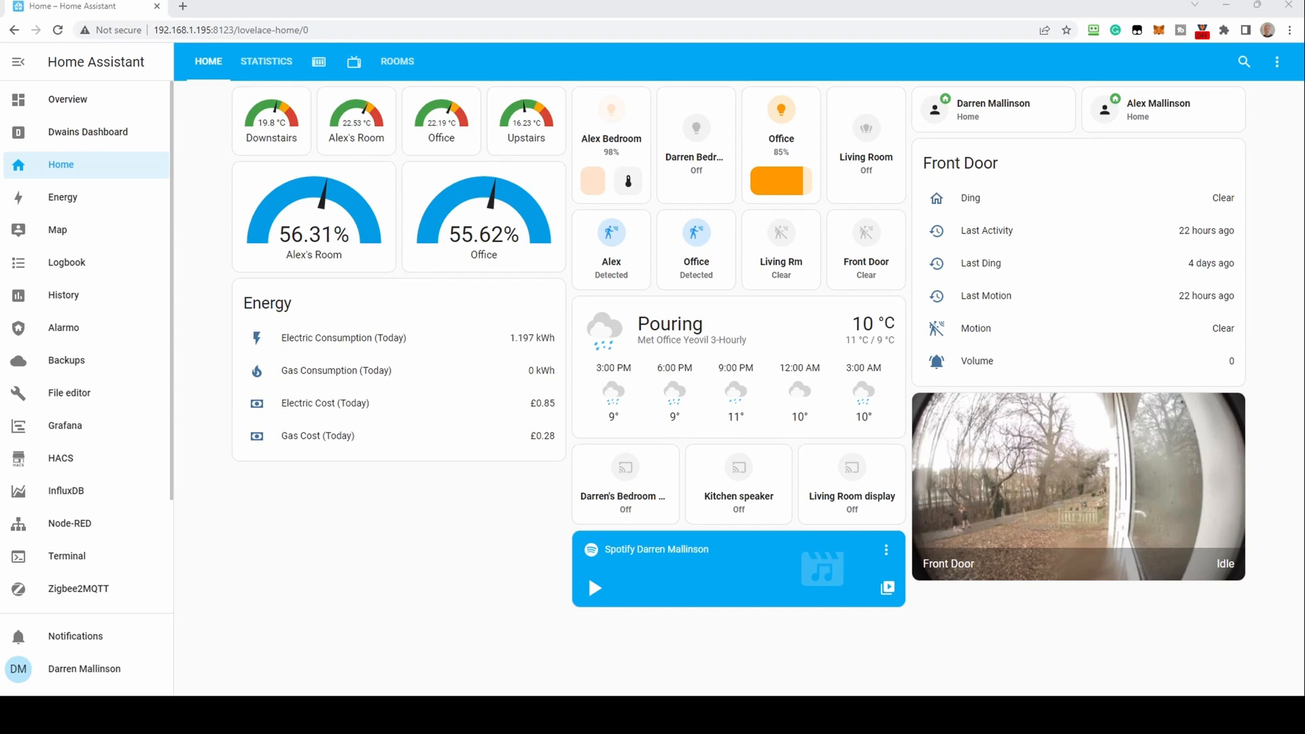
pyautogui.scroll(-3)
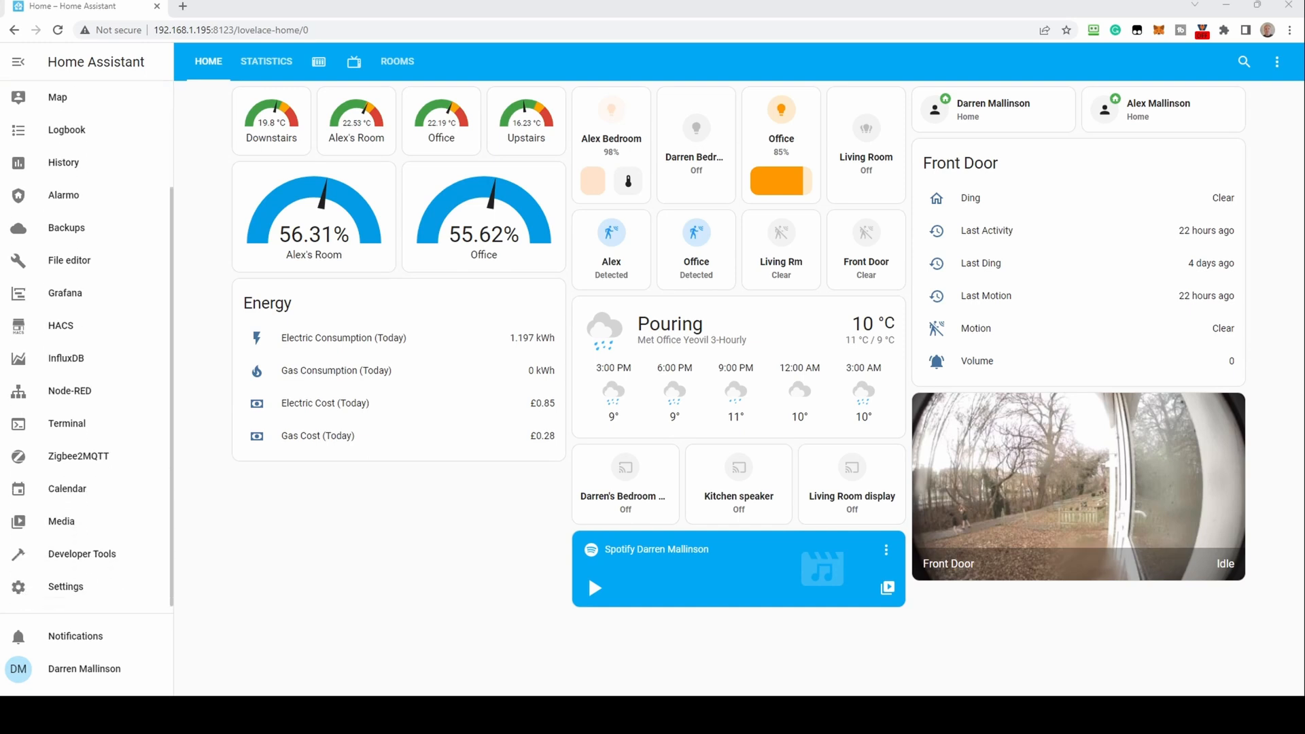
pyautogui.click(65, 586)
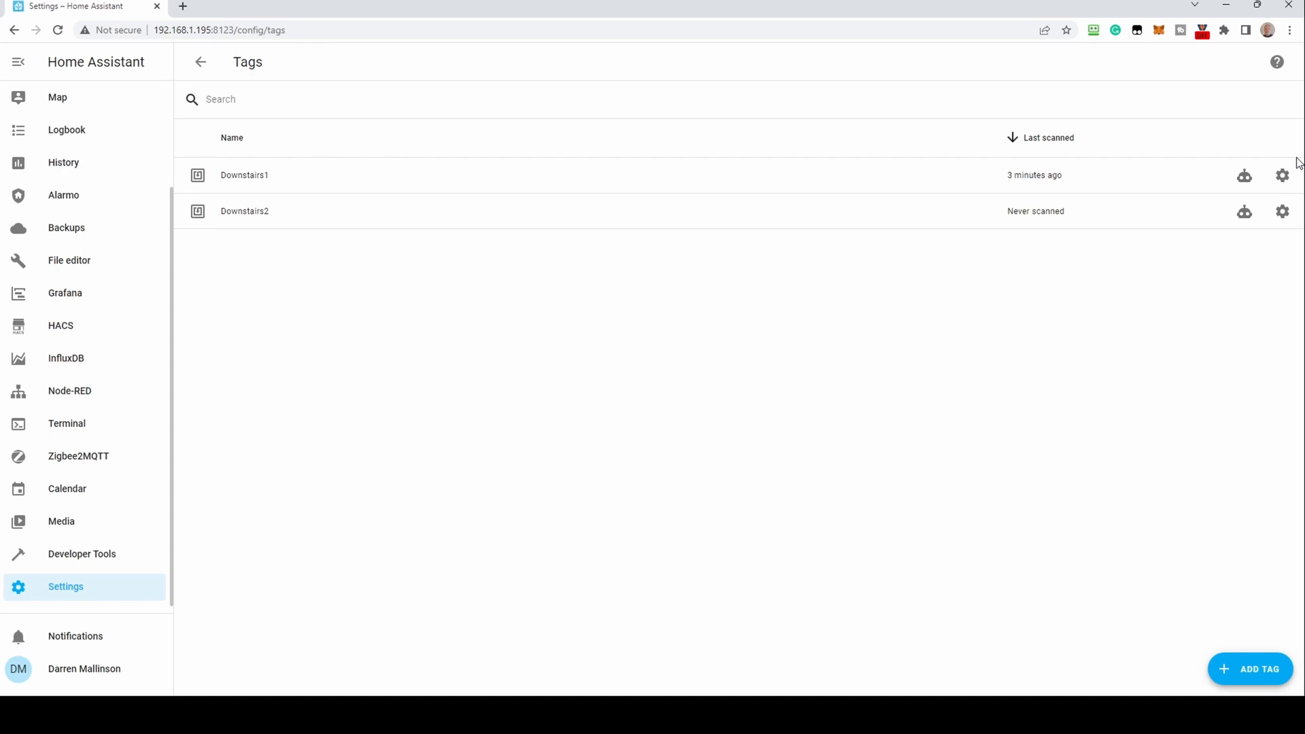
# - Show the Downstairs1 tag's ID and QR code
pyautogui.click(1282, 176)
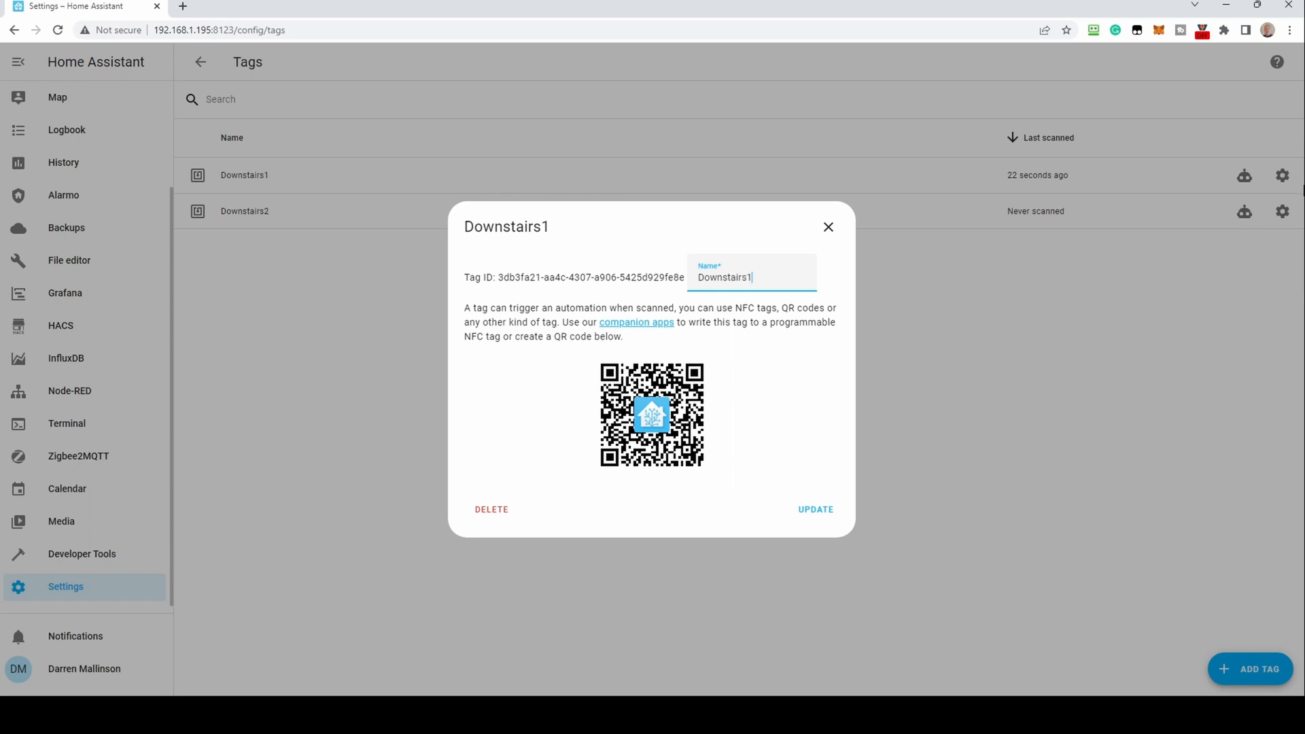
pyautogui.moveTo(958, 192)
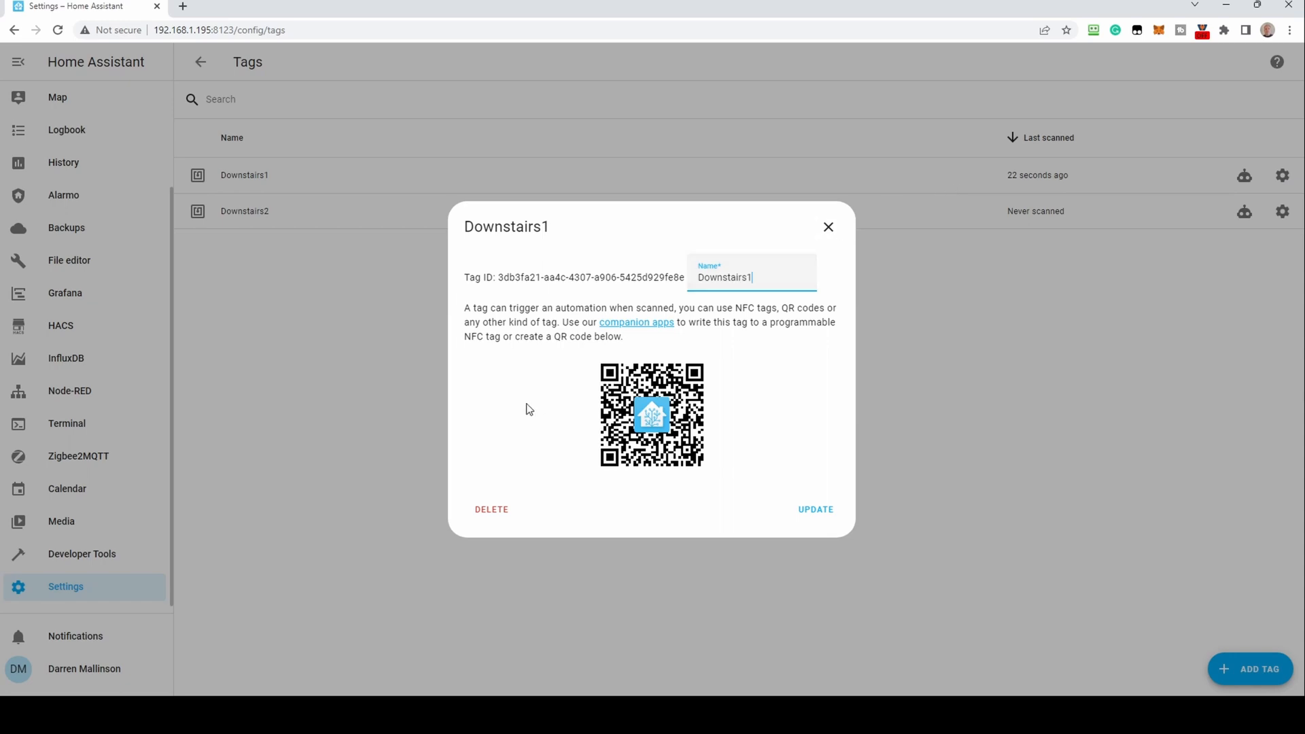
pyautogui.moveTo(938, 273)
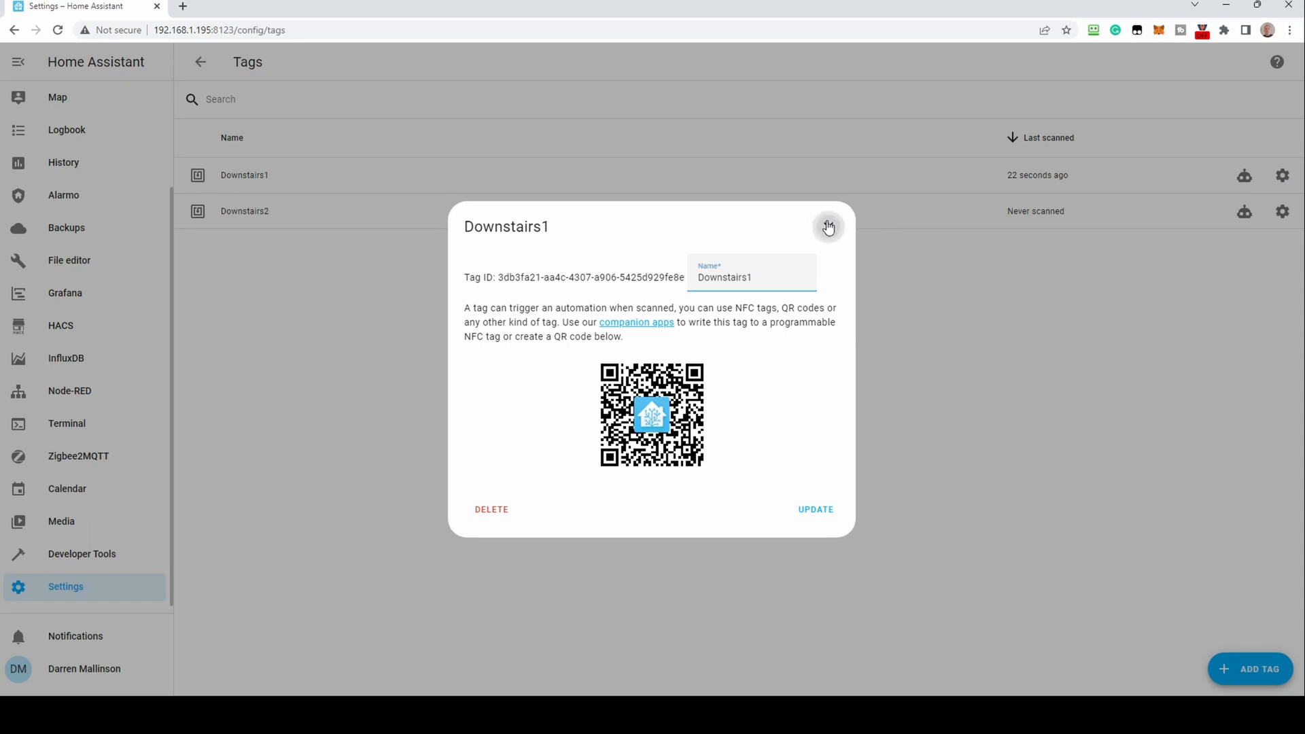
# - Close the Downstairs1 tag details to return to the Tags list
pyautogui.click(827, 227)
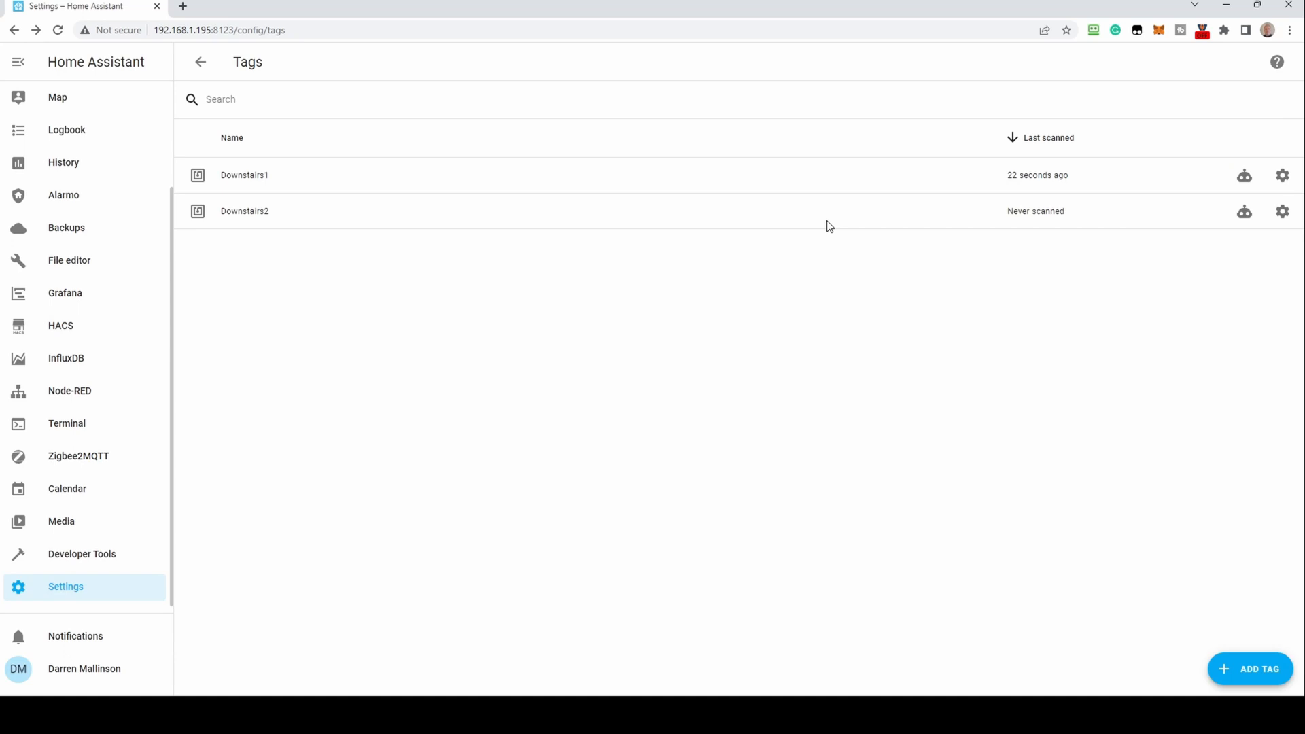
pyautogui.moveTo(732, 288)
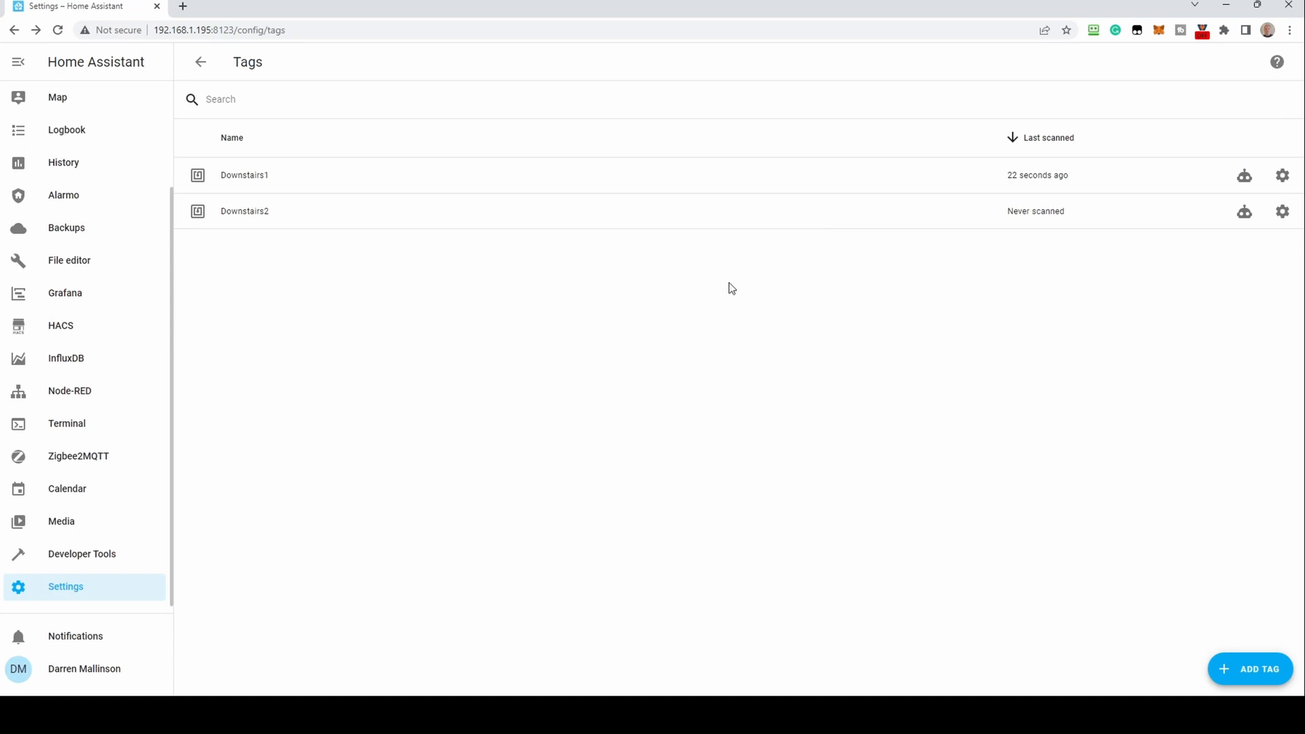